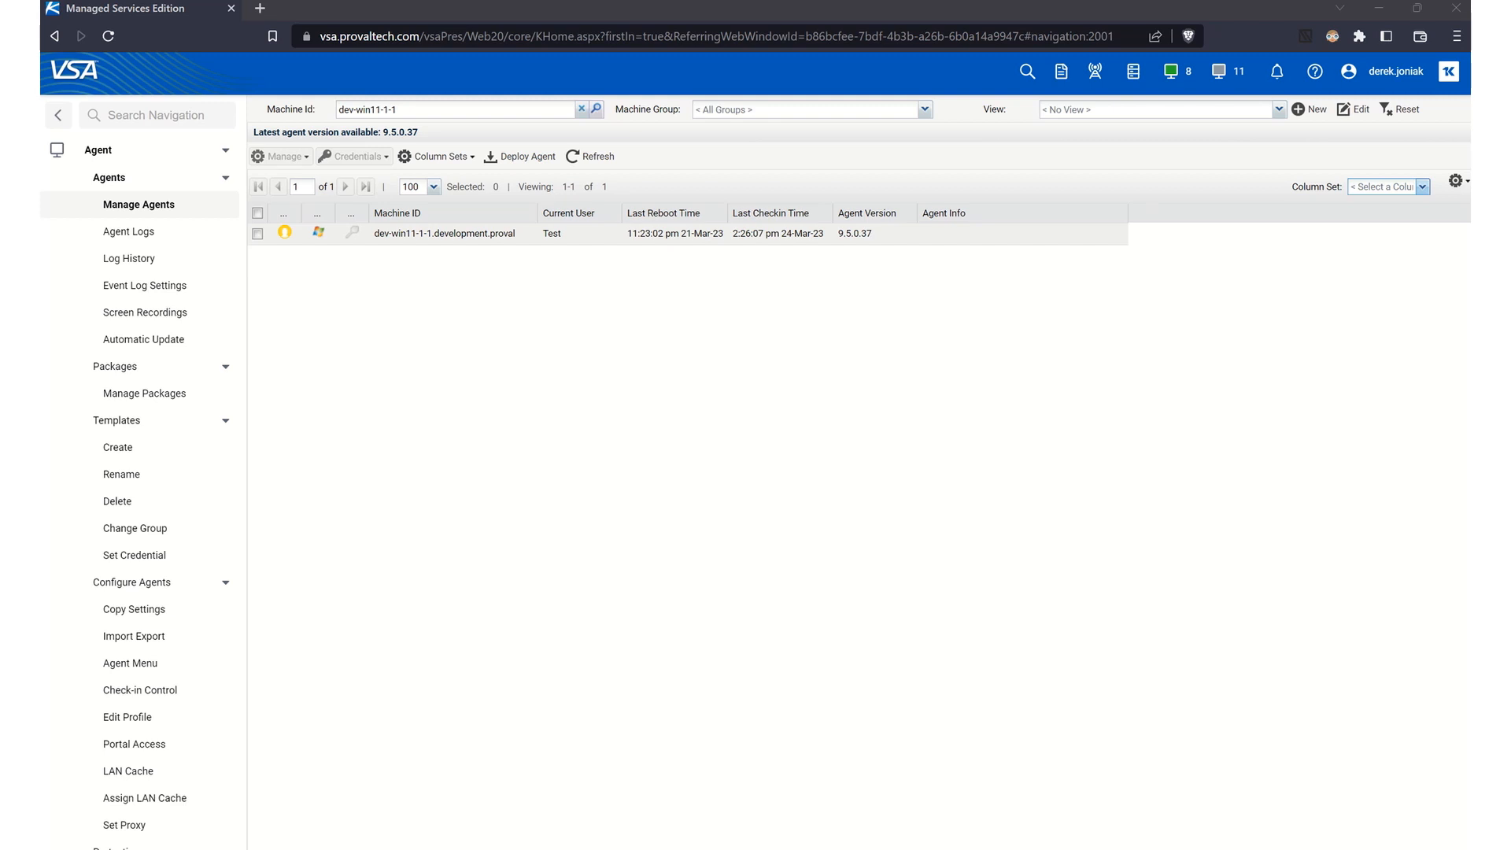
mouse_move(567, 403)
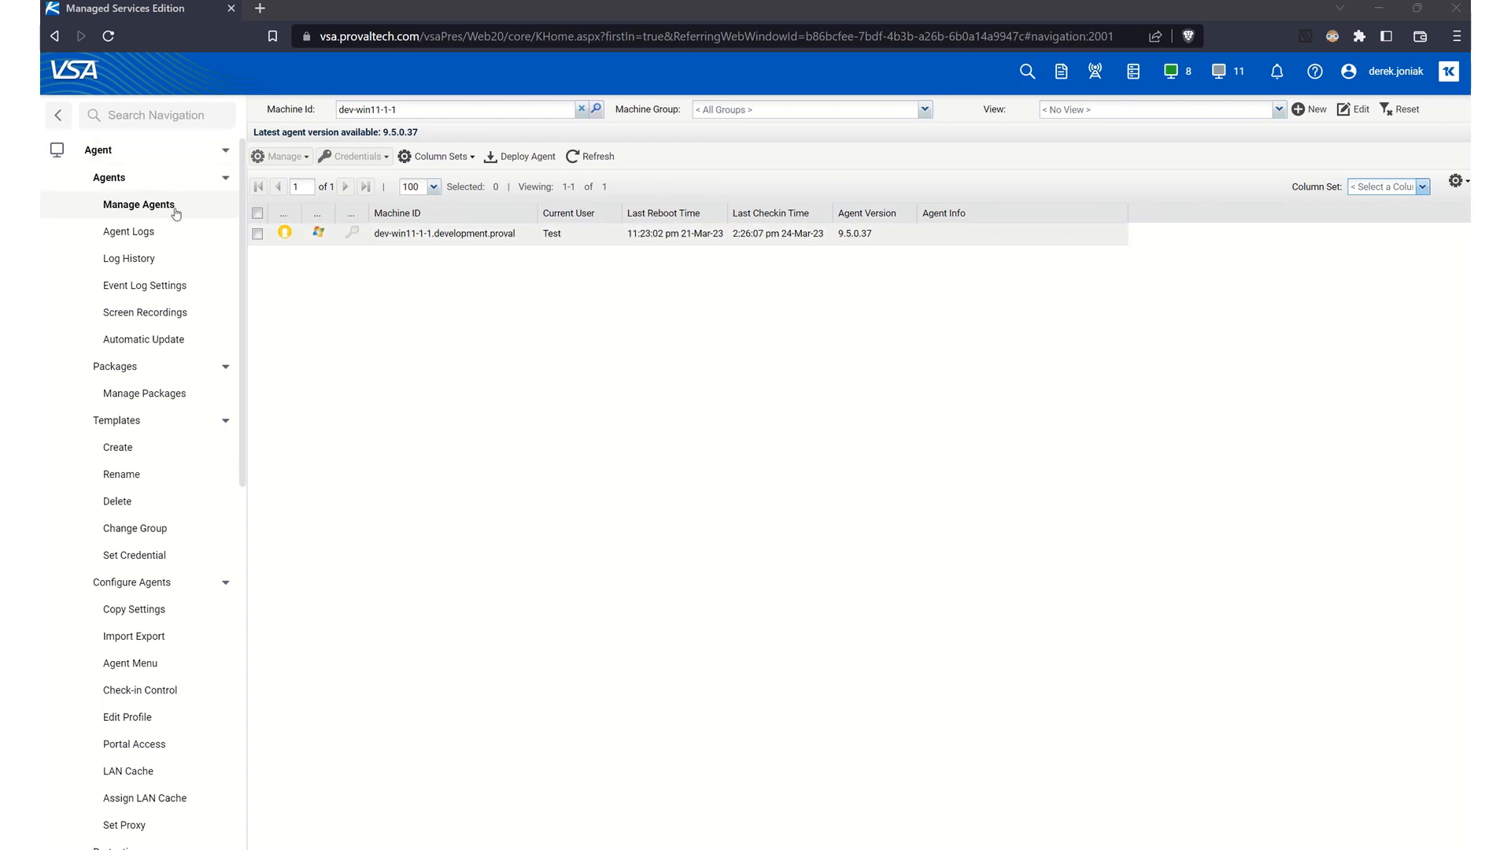
mouse_move(140, 205)
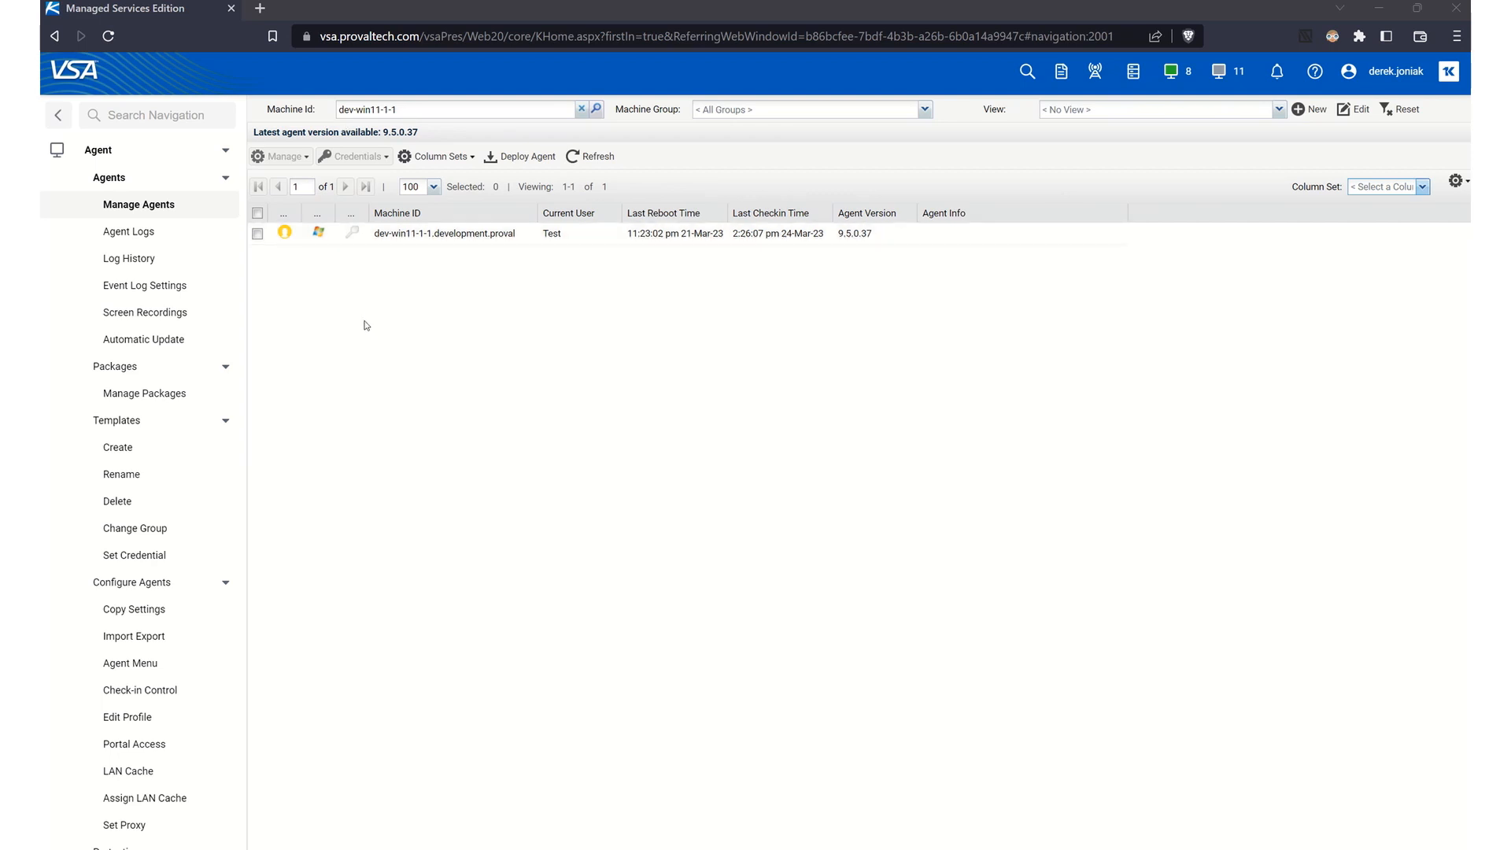
mouse_move(366, 318)
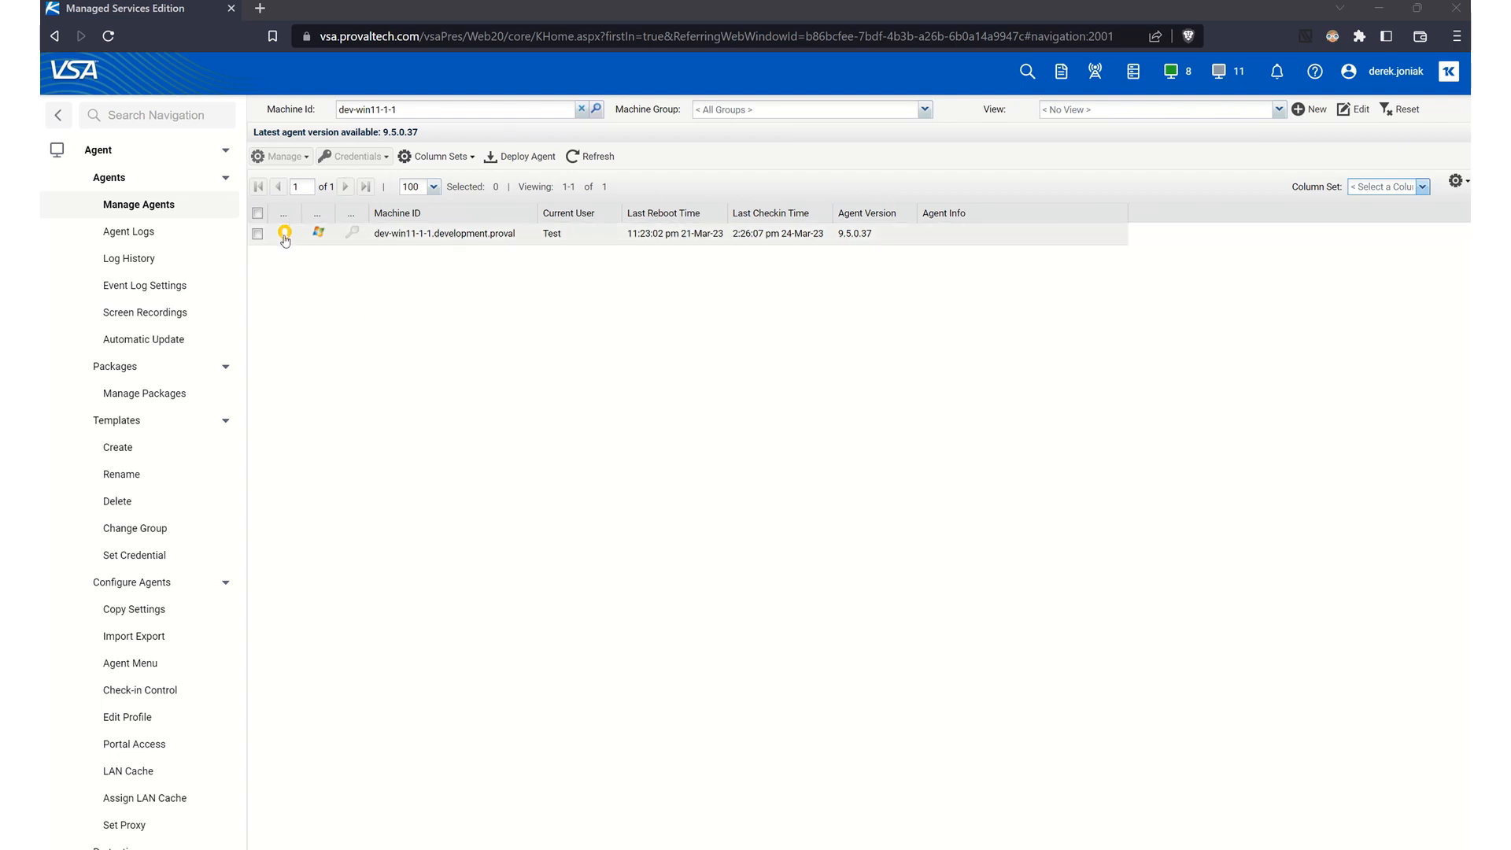
Step: Open dev-win11-1-1's Quick View and launch Live Connect File Manager
click(284, 238)
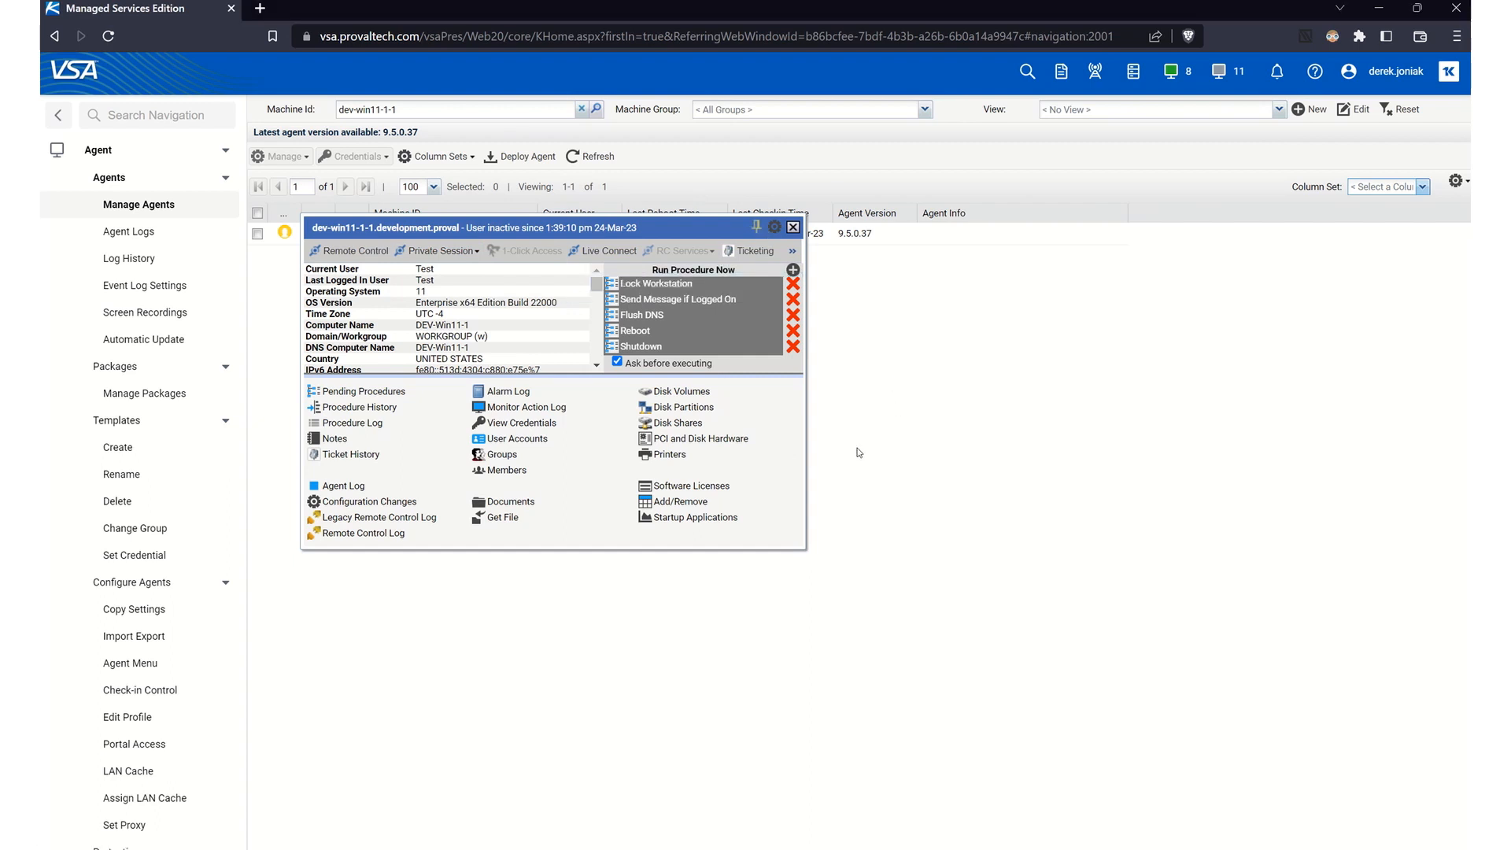
mouse_move(772, 436)
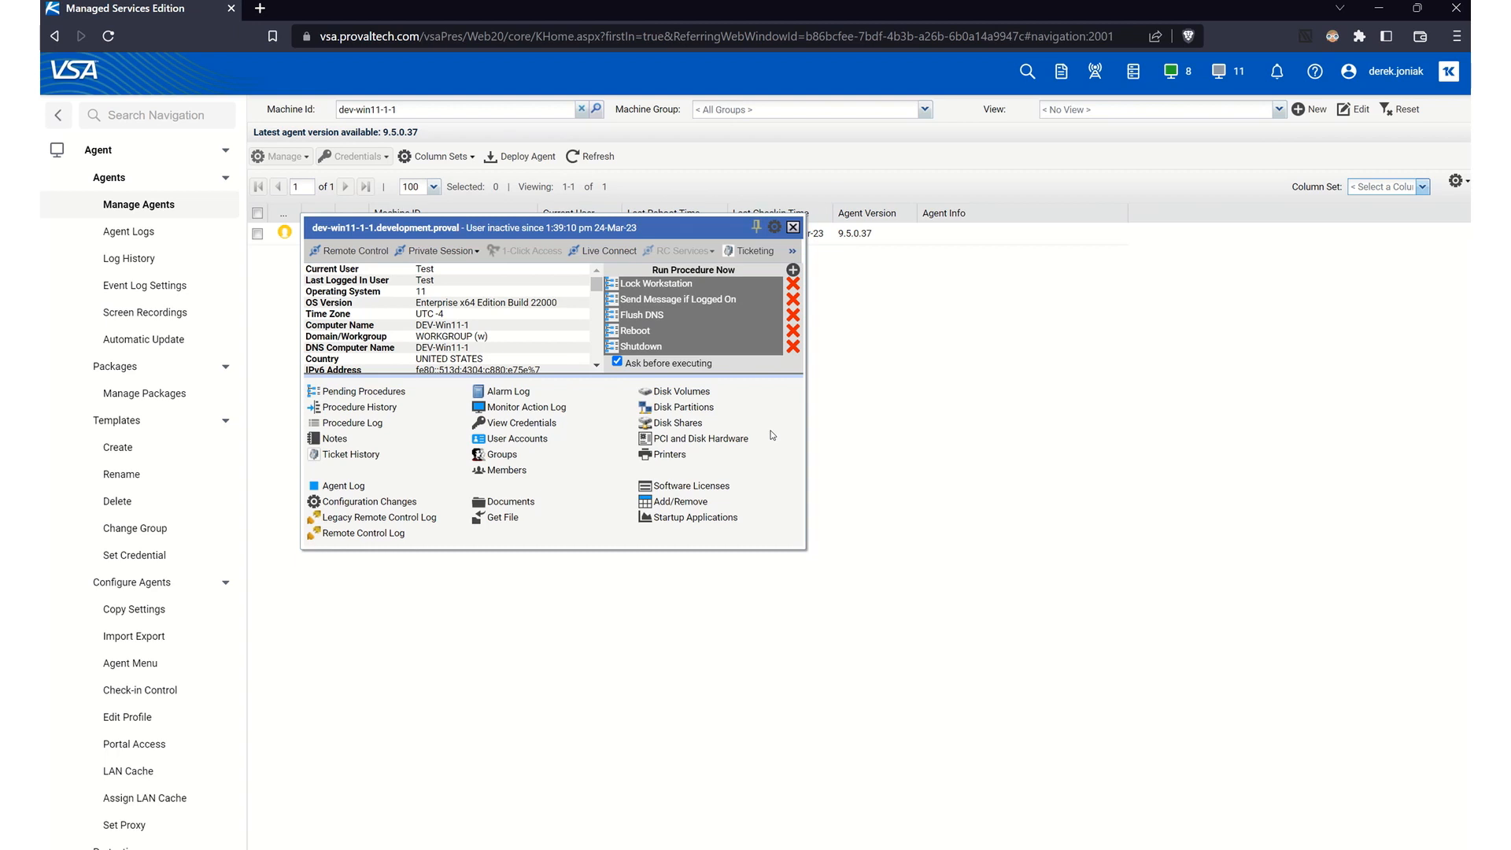
mouse_move(601, 251)
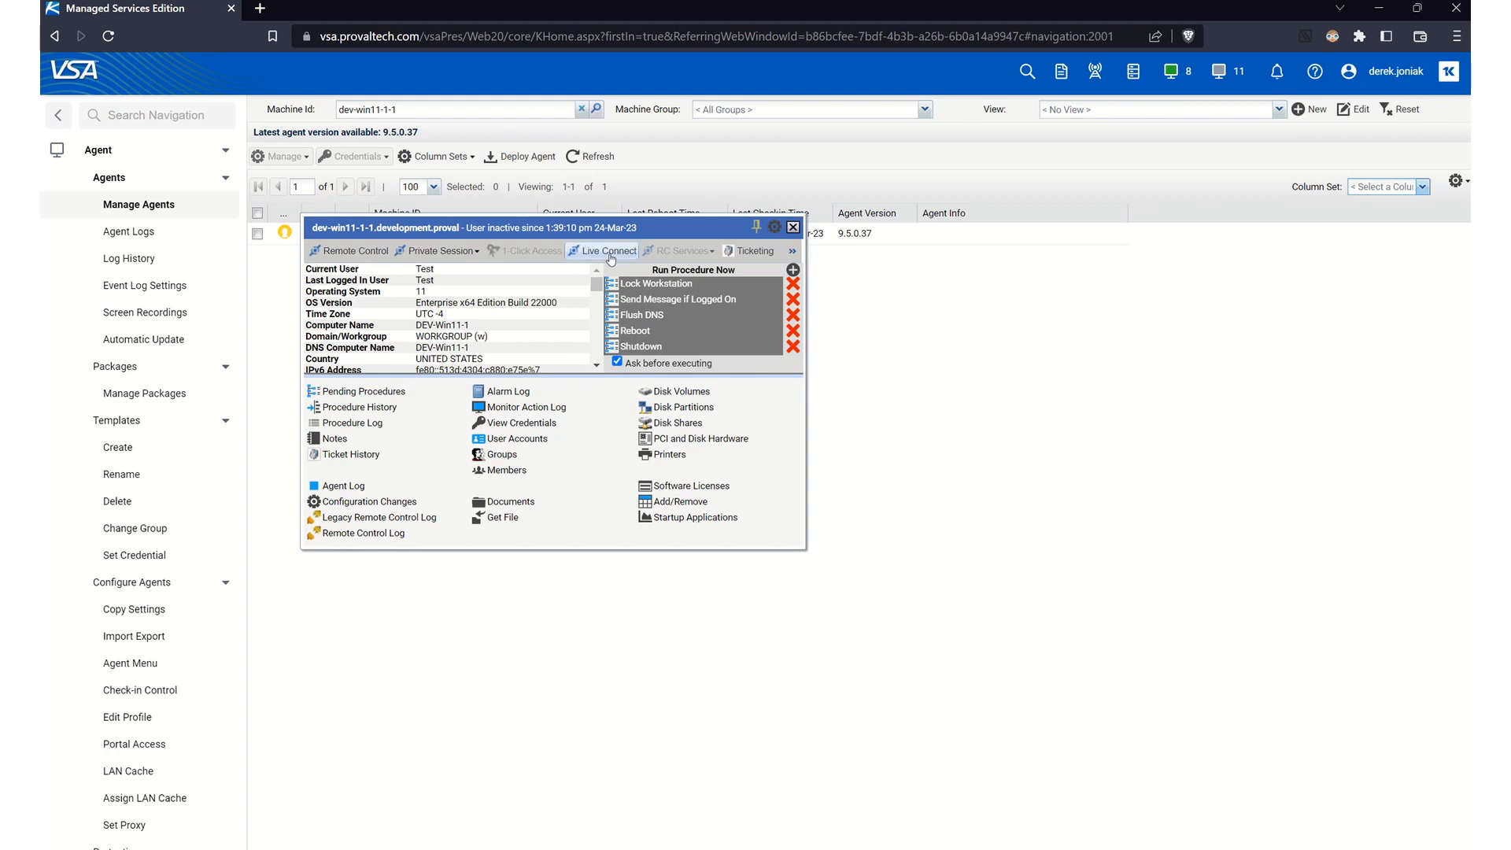
mouse_move(602, 250)
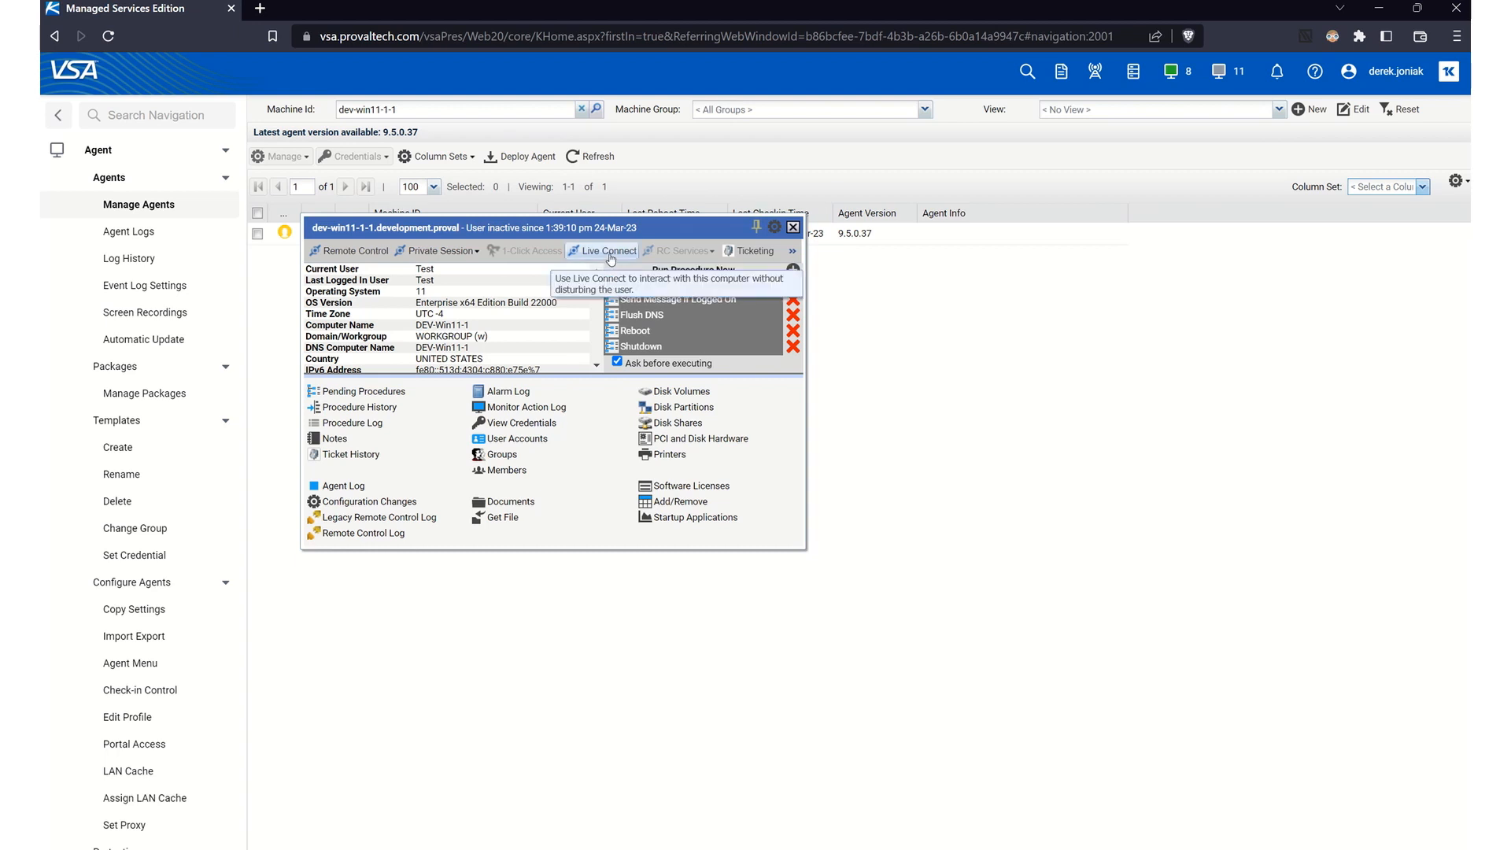
mouse_move(759, 254)
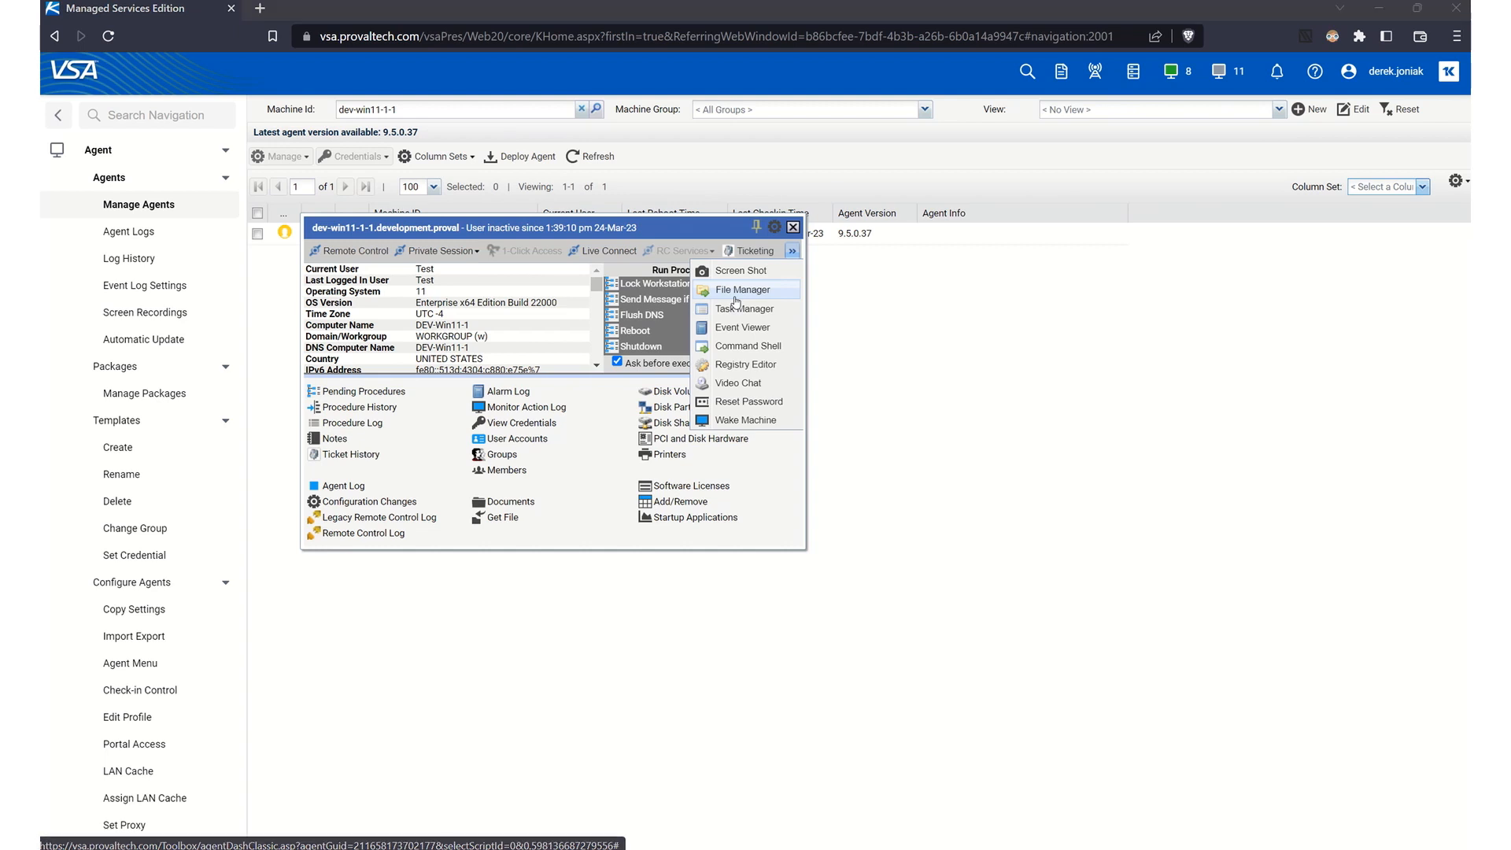
click(743, 288)
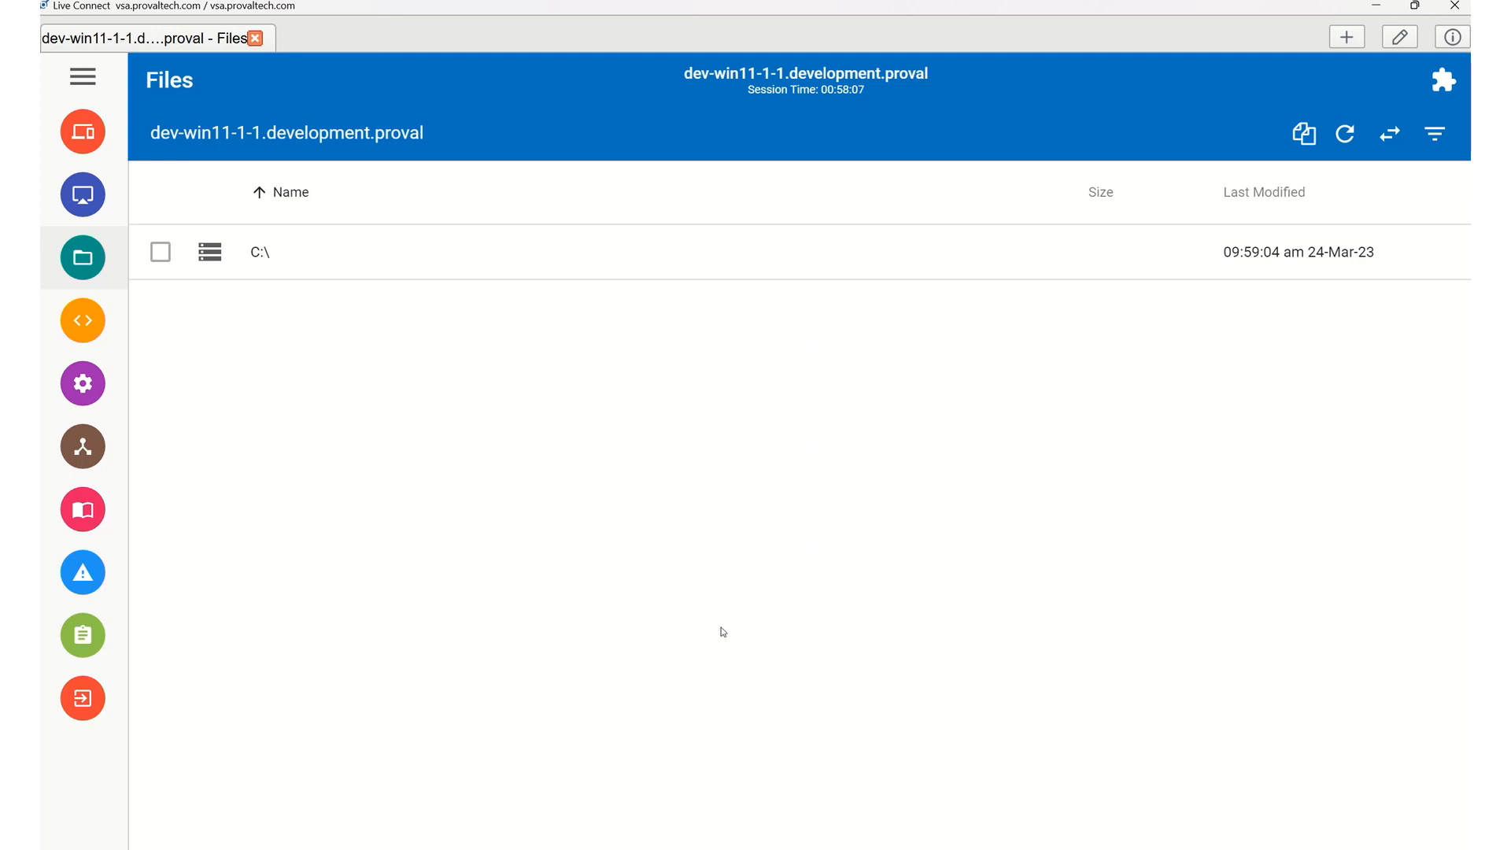
mouse_move(609, 528)
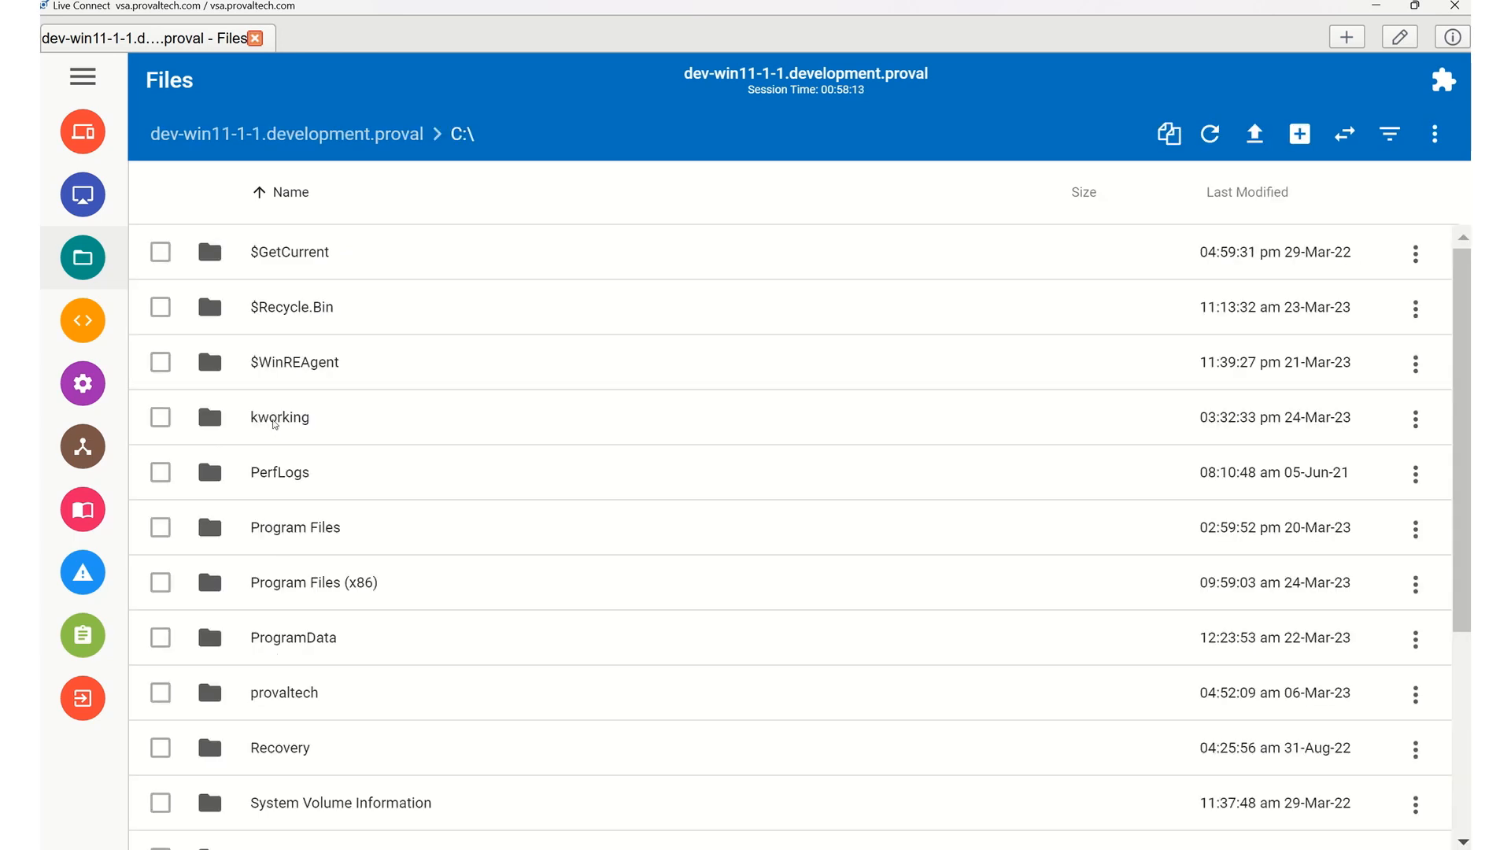
Step: Open the C:\kworking folder and tick kasetup.log
double_click(279, 416)
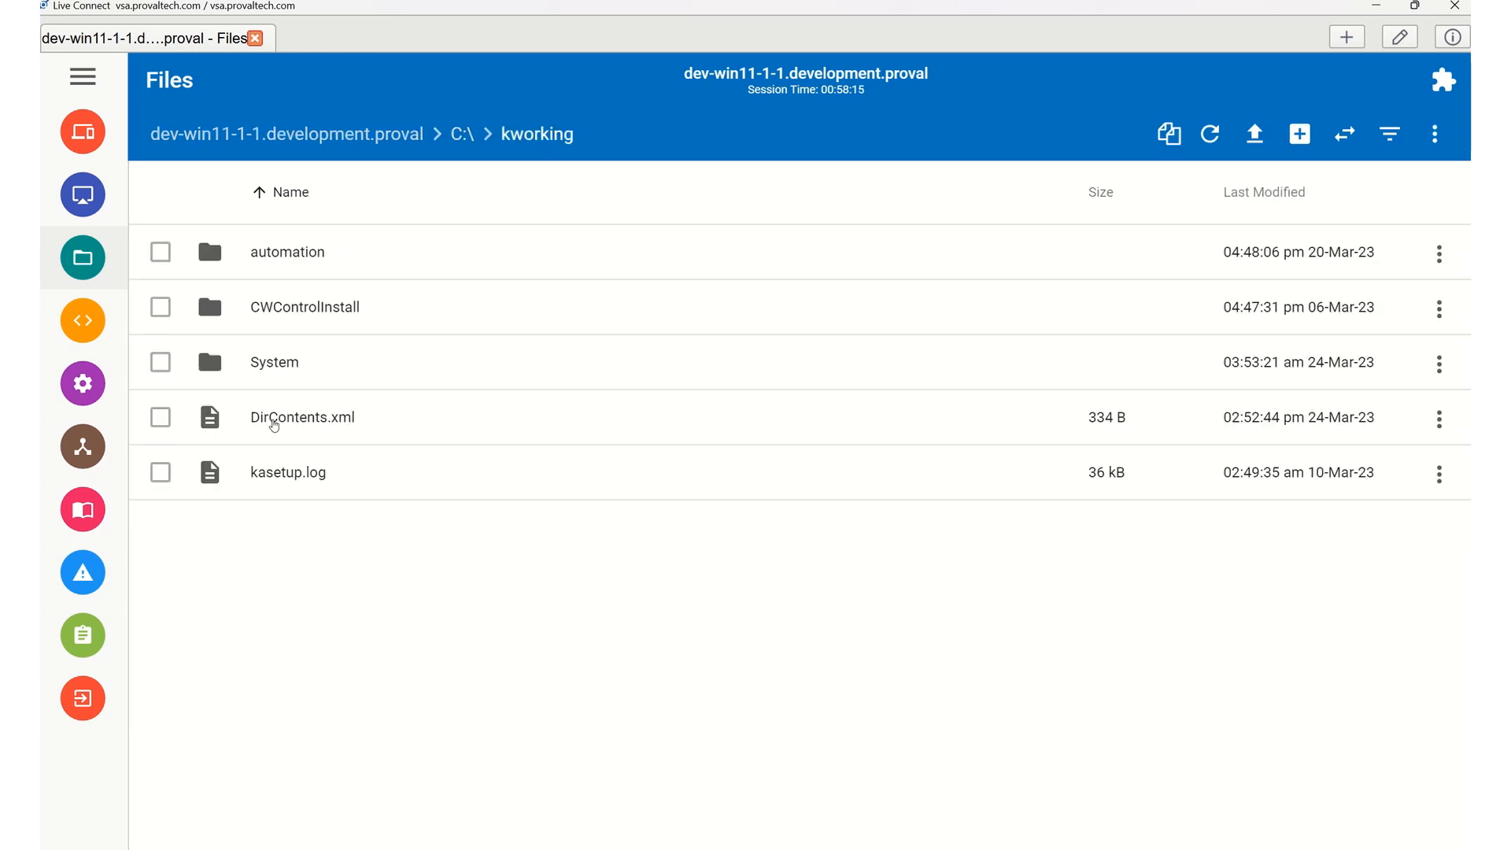
mouse_move(177, 502)
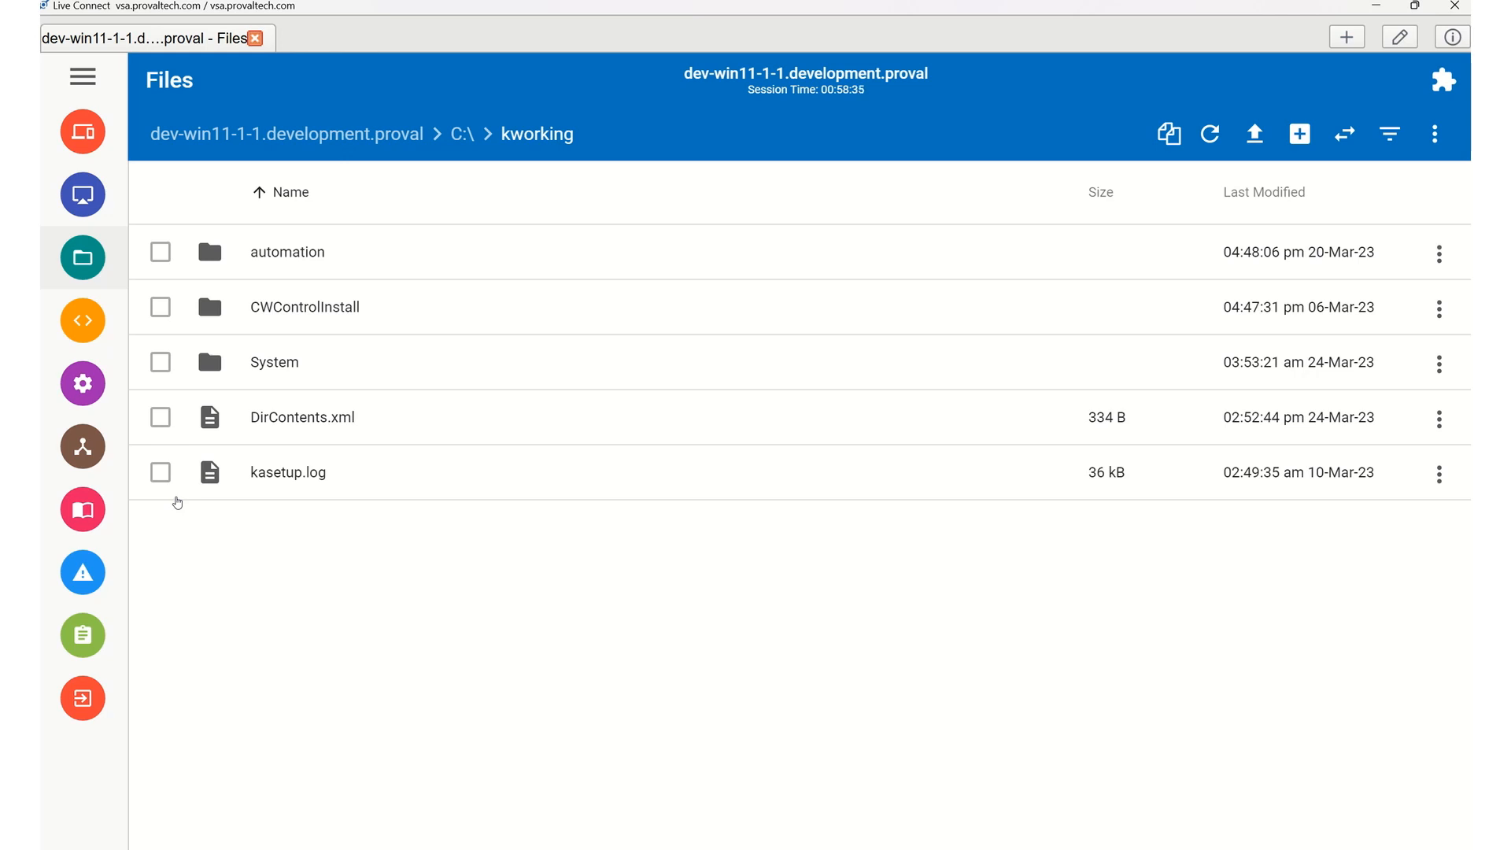
click(160, 472)
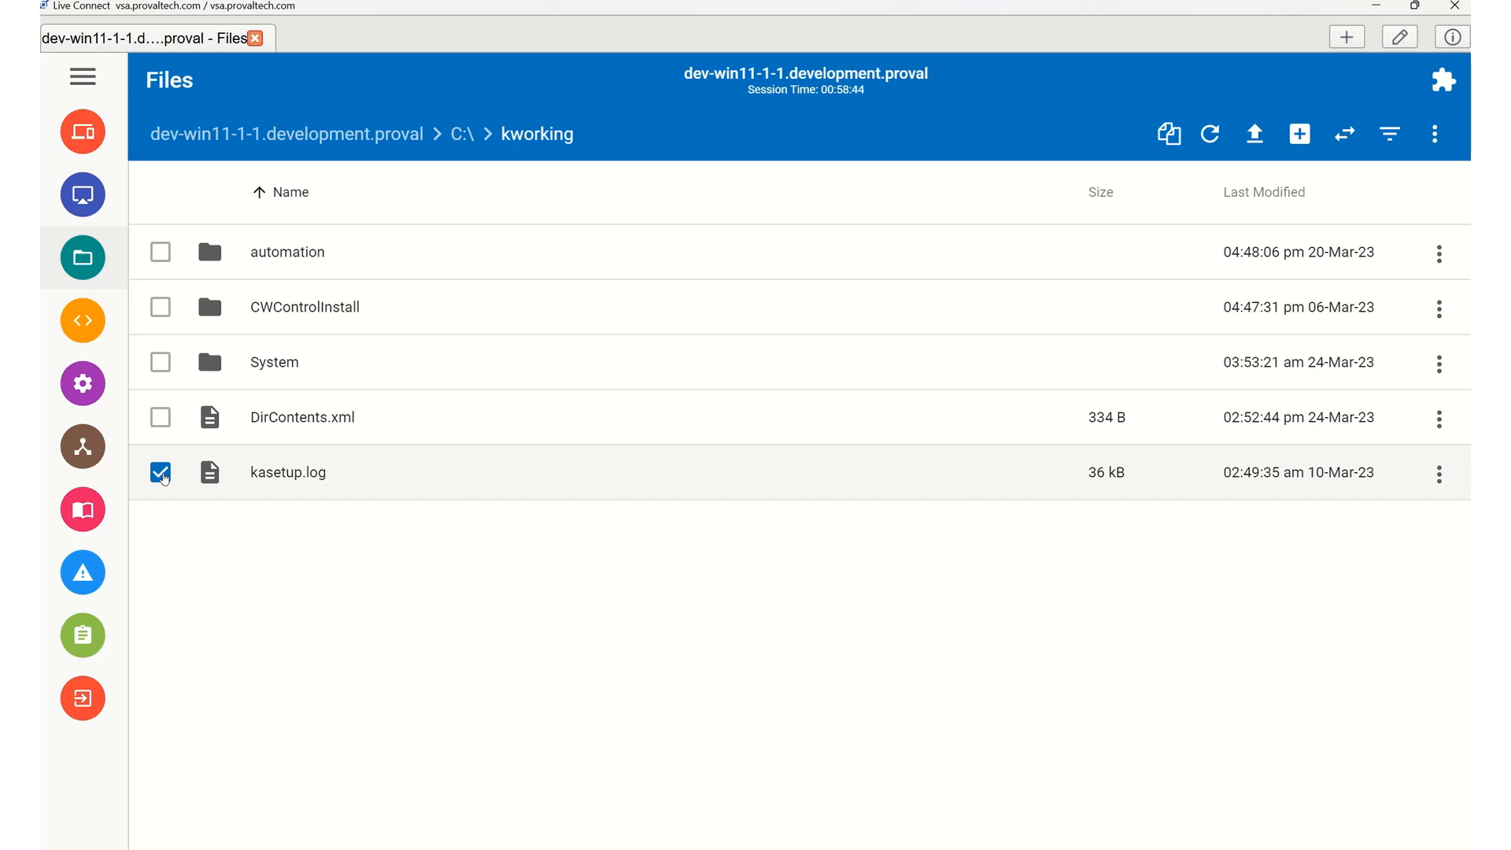
mouse_move(1427, 478)
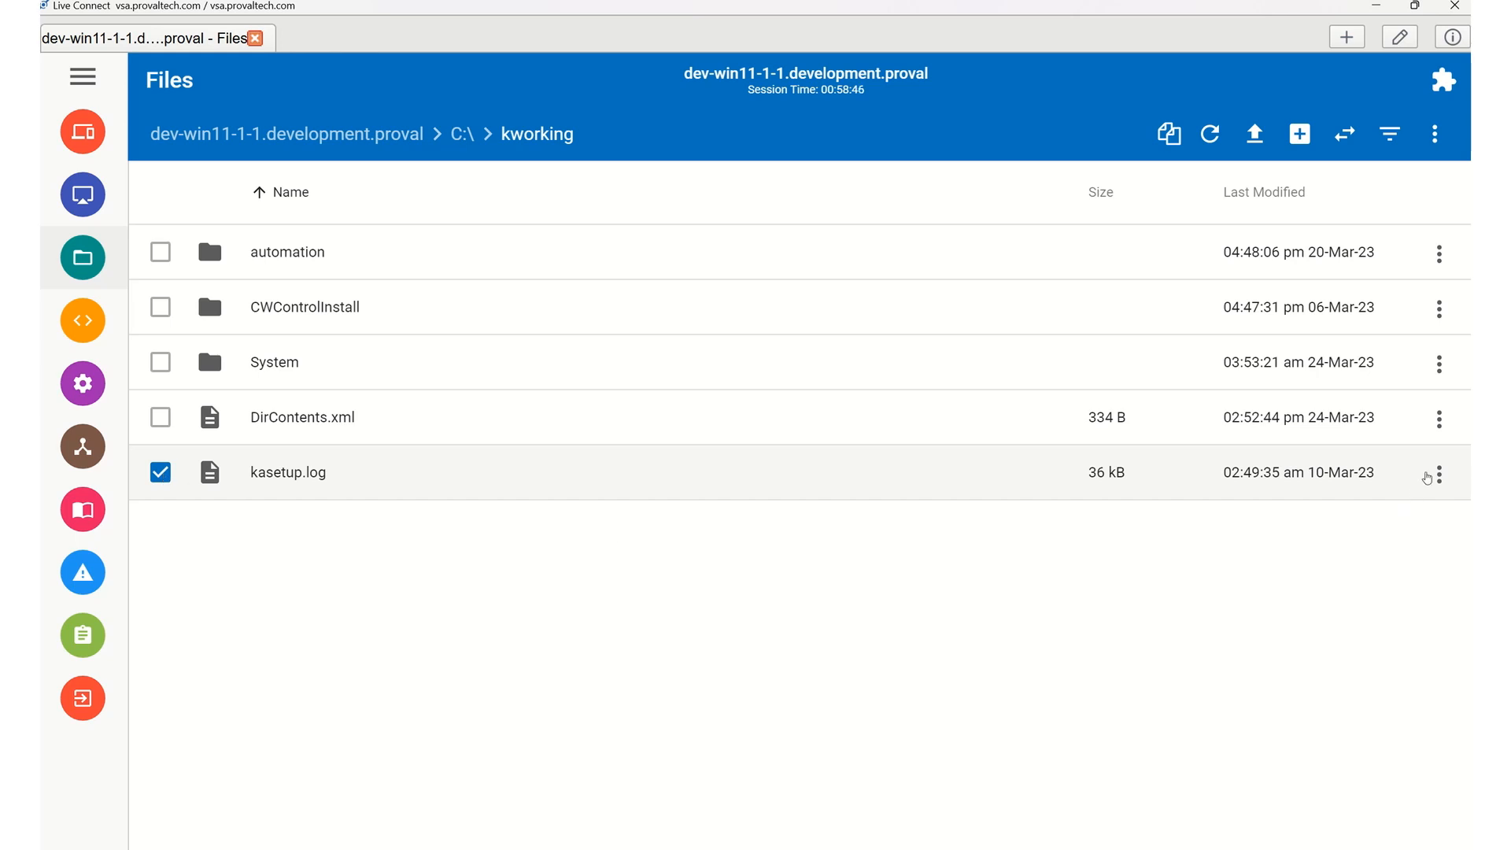
Step: Download kasetup.log via its action menu into the local Downloads folder
click(1440, 473)
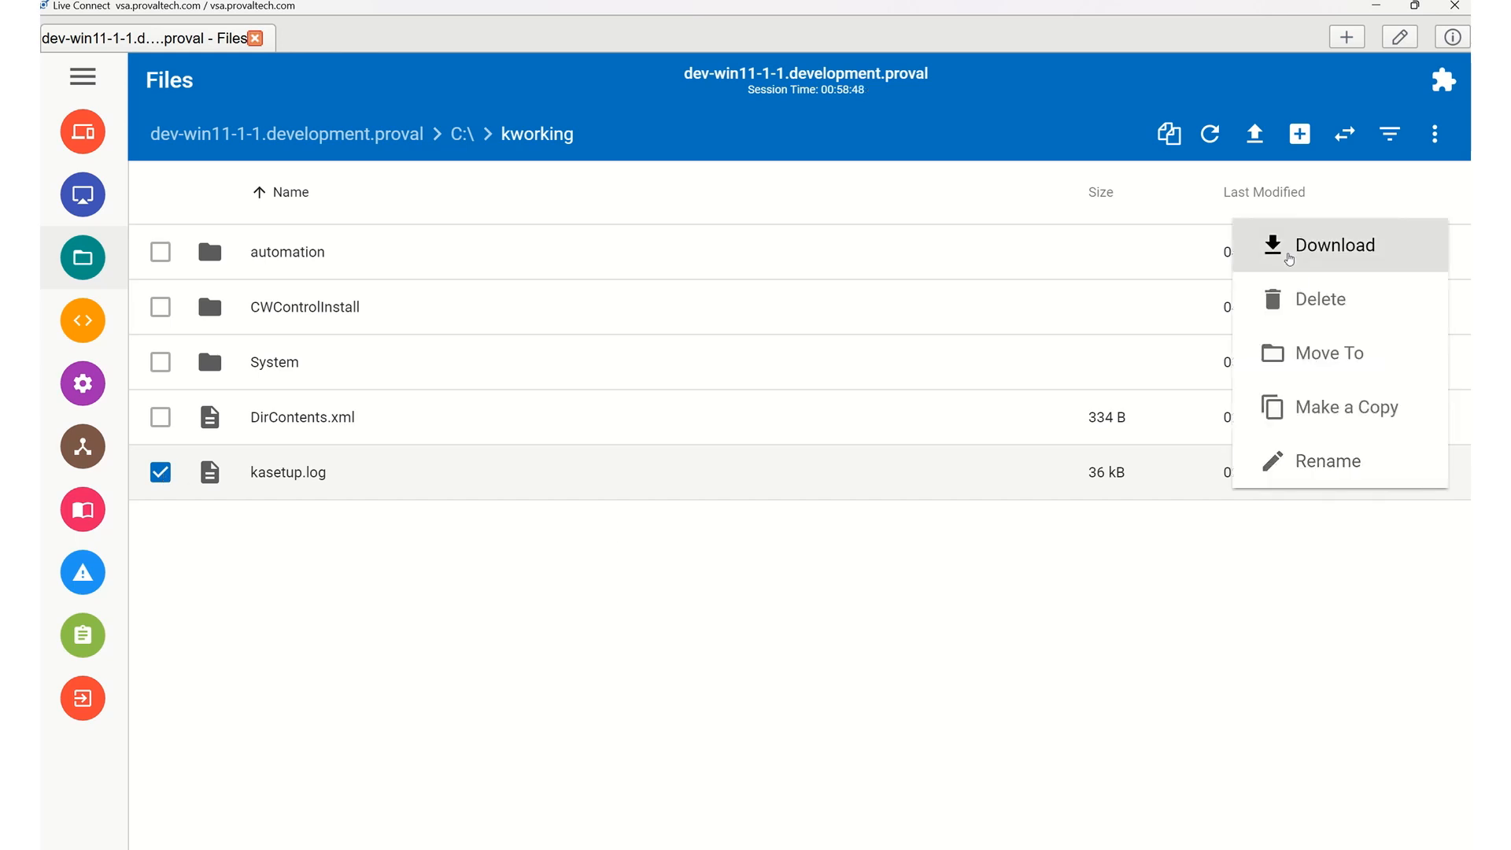
click(1334, 245)
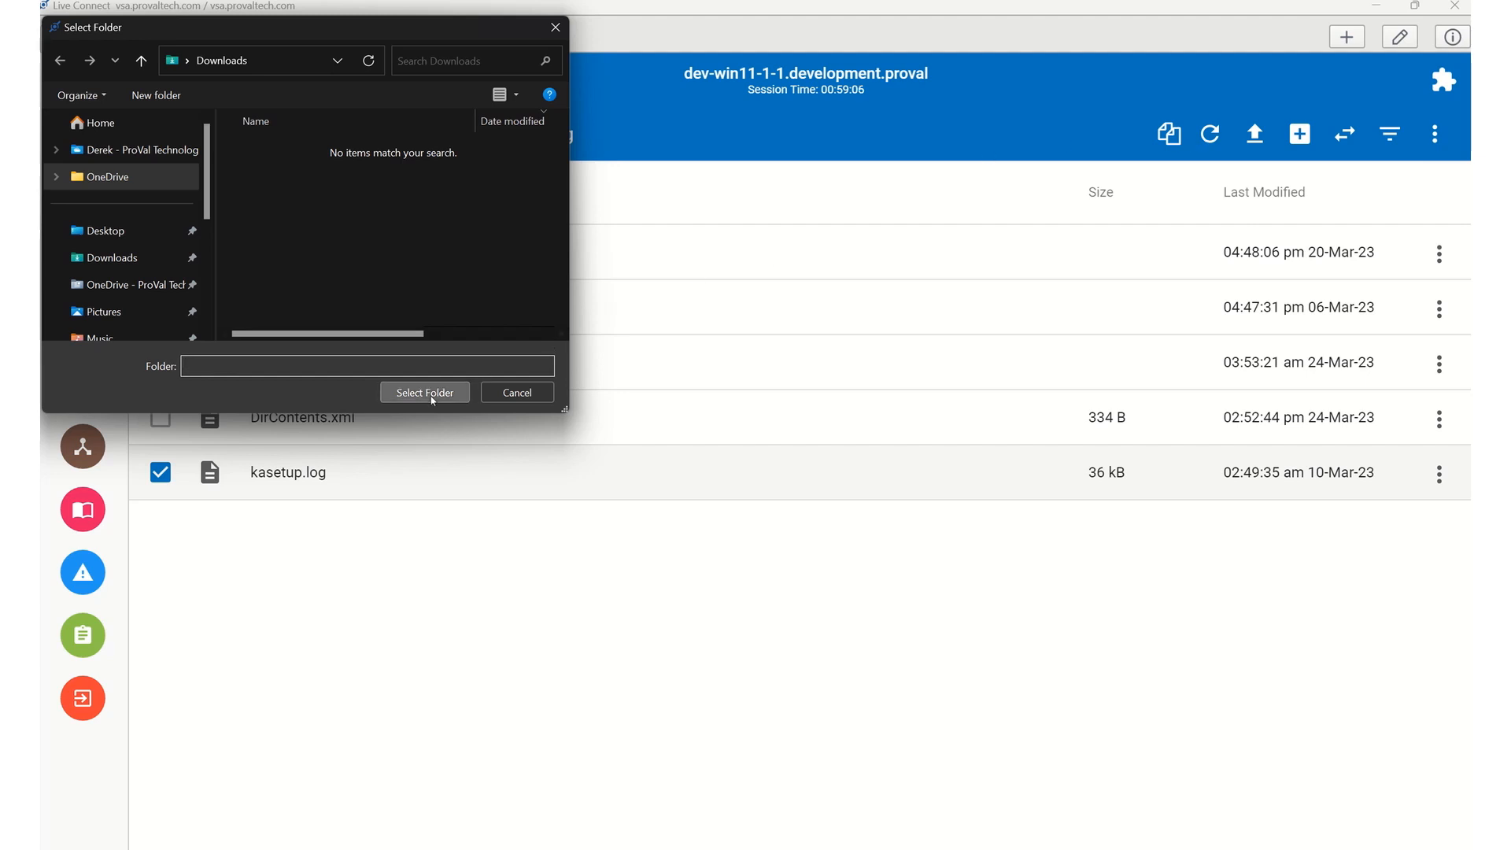
click(424, 392)
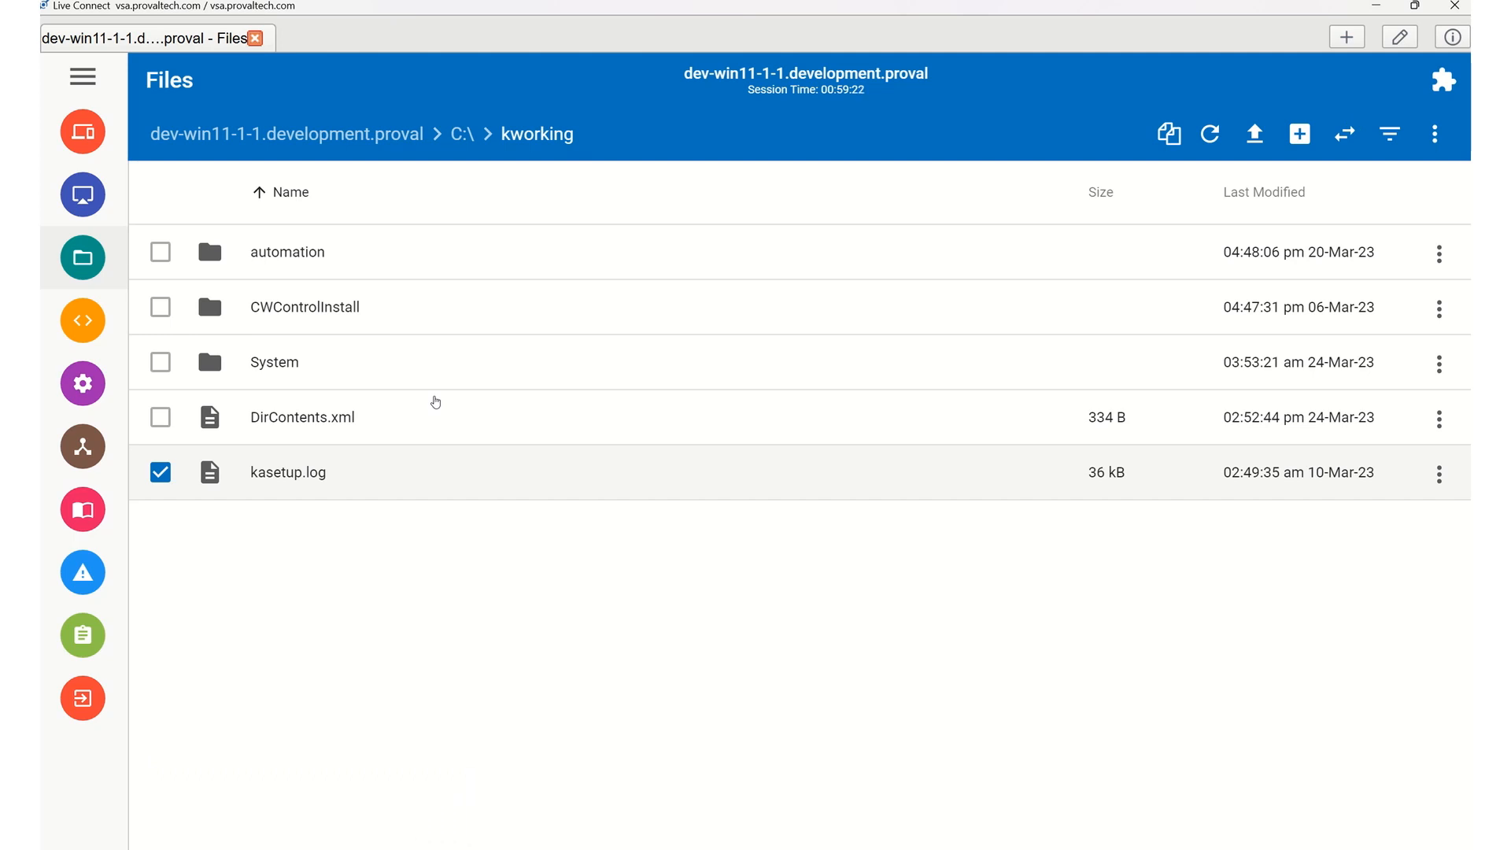
mouse_move(159, 781)
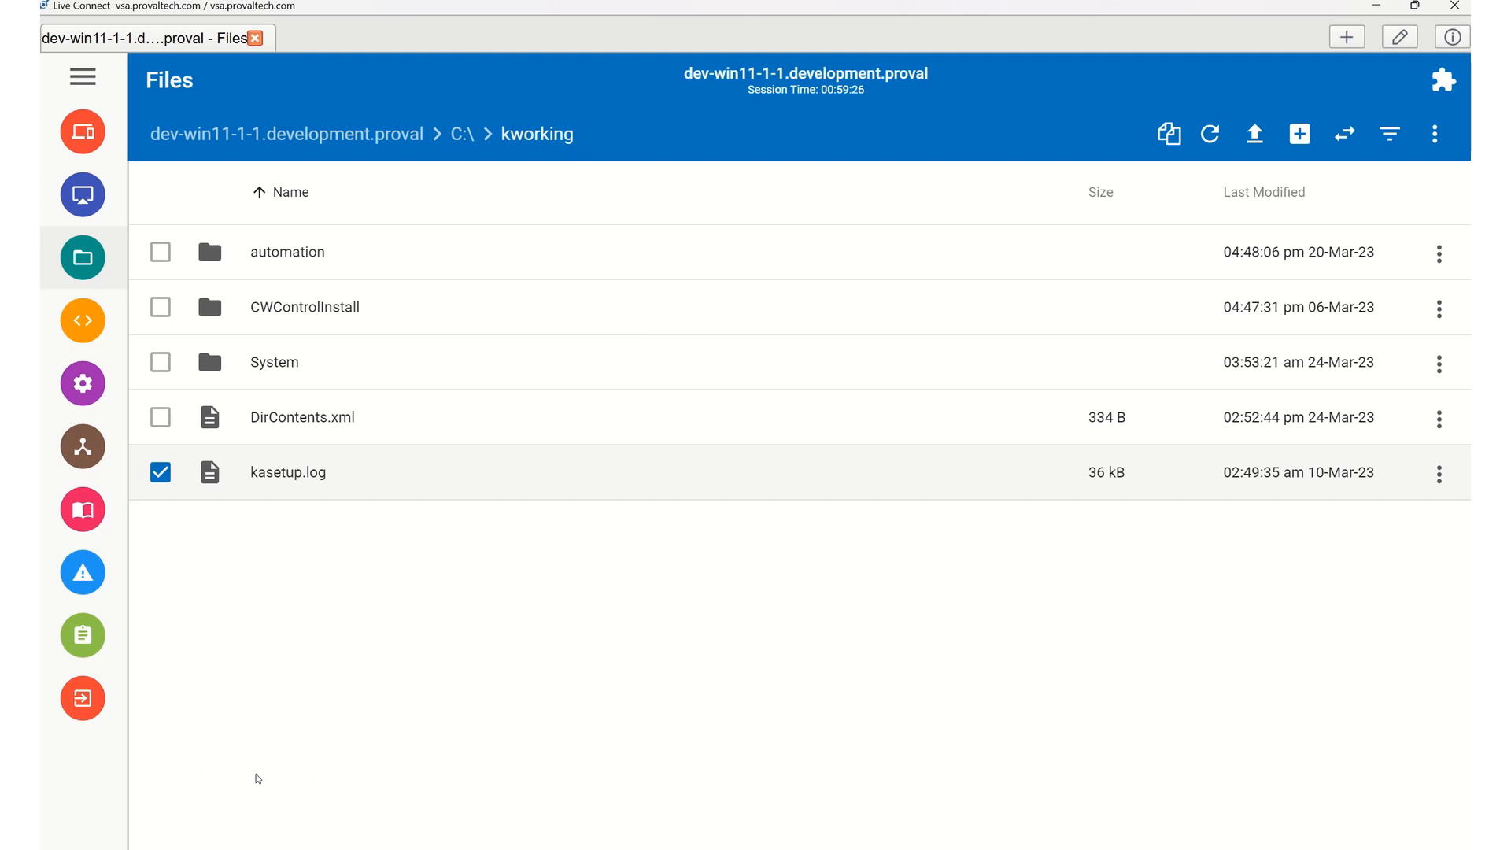
mouse_move(344, 751)
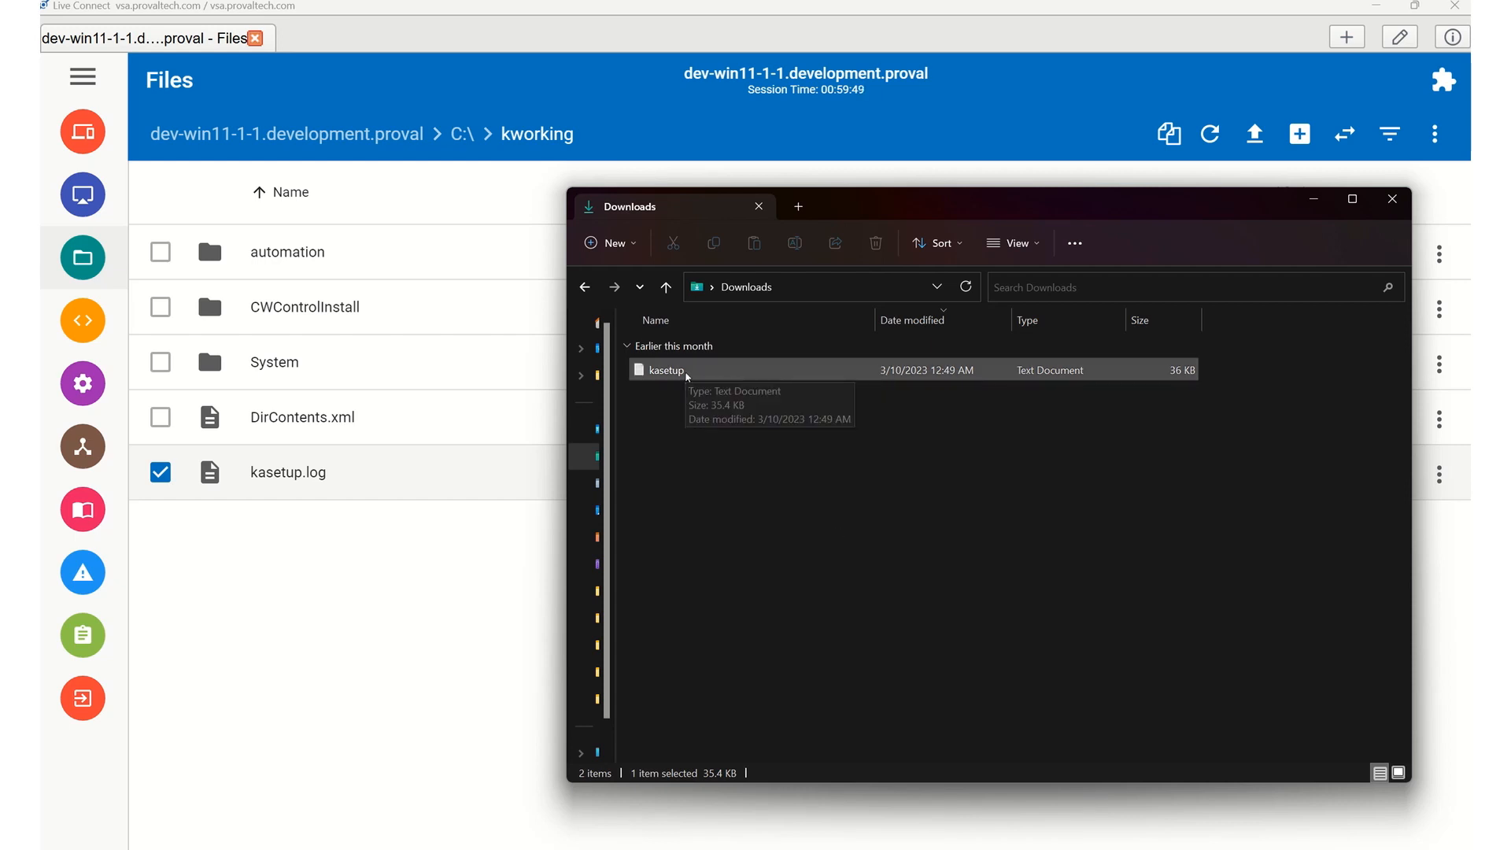
click(1392, 199)
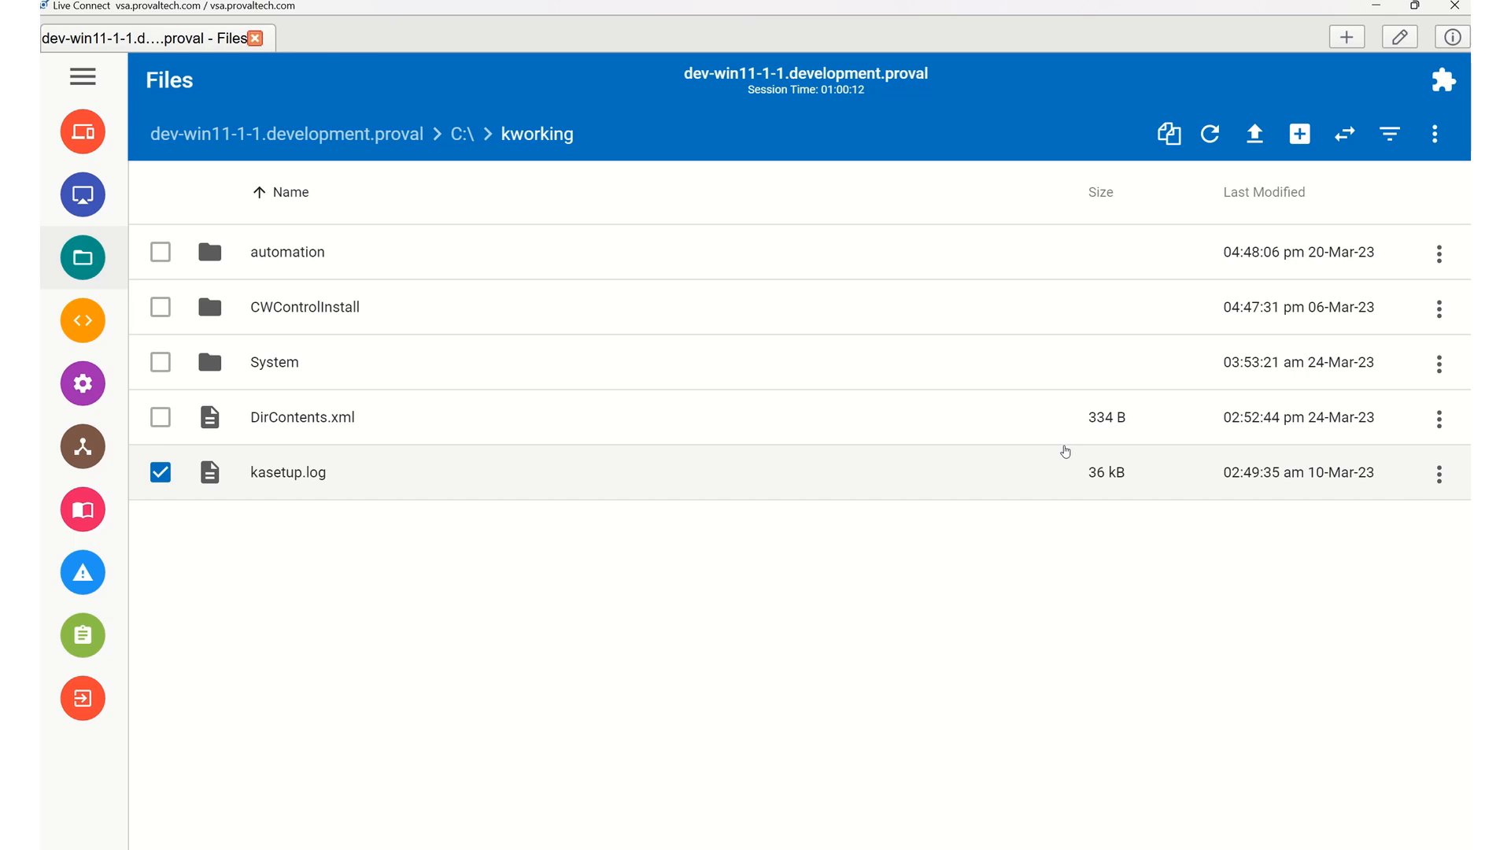
mouse_move(1317, 121)
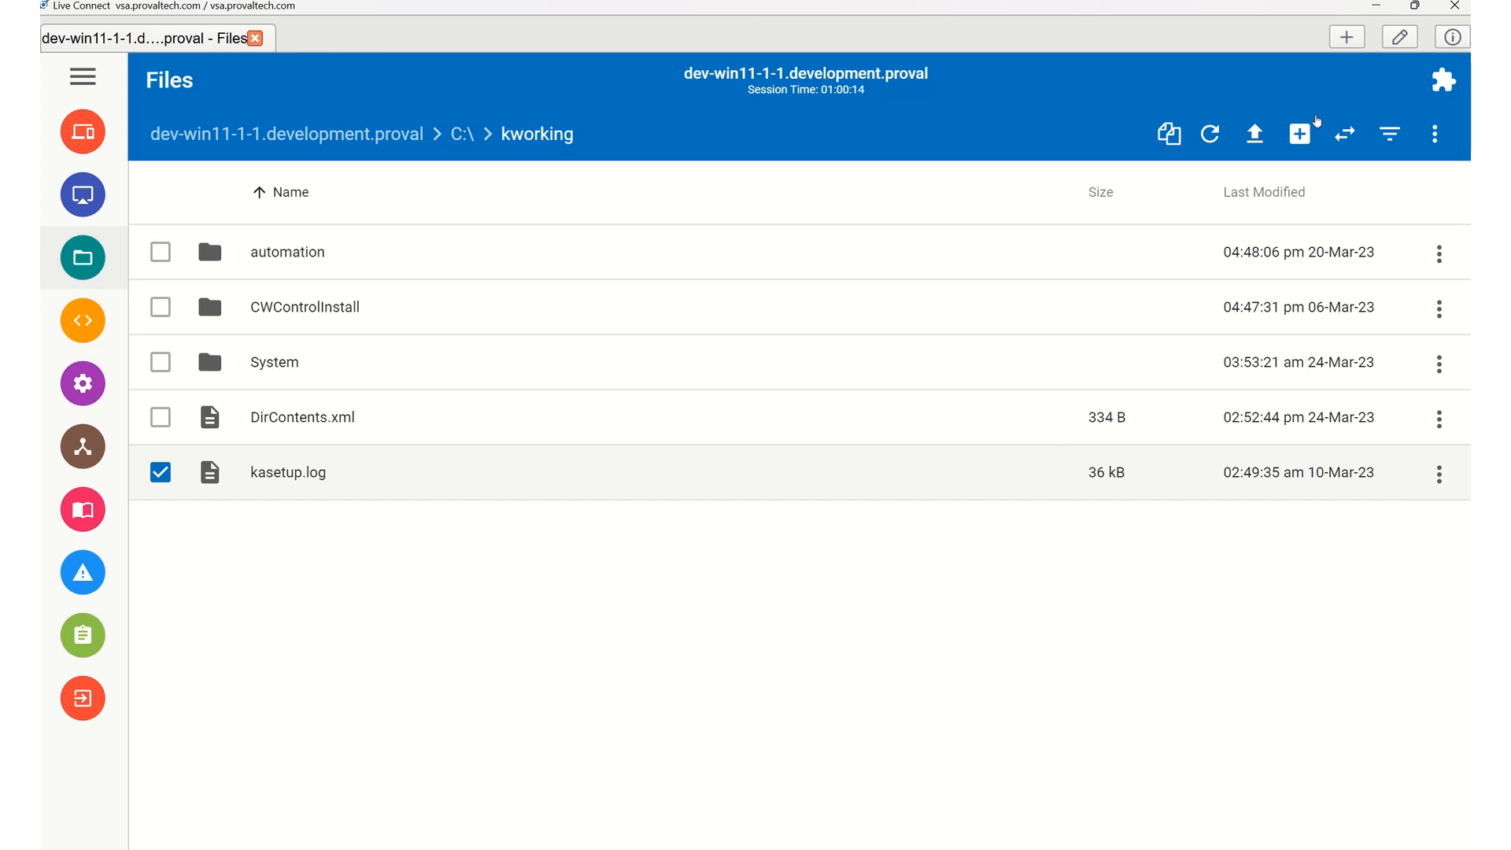
Step: Upload test.log from Downloads into kworking and dismiss the transfer notice
click(1254, 134)
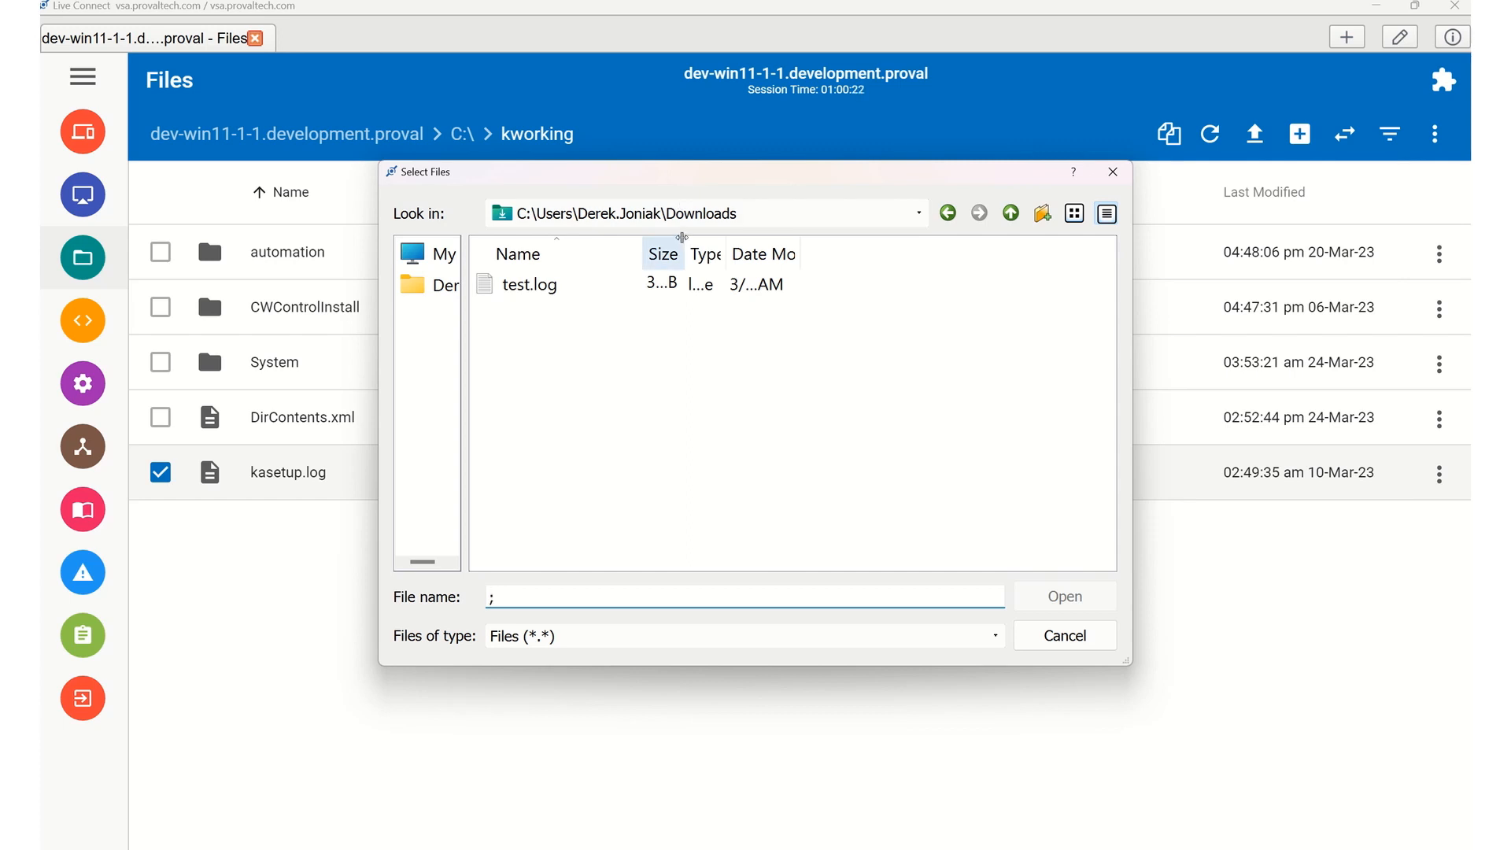
click(530, 283)
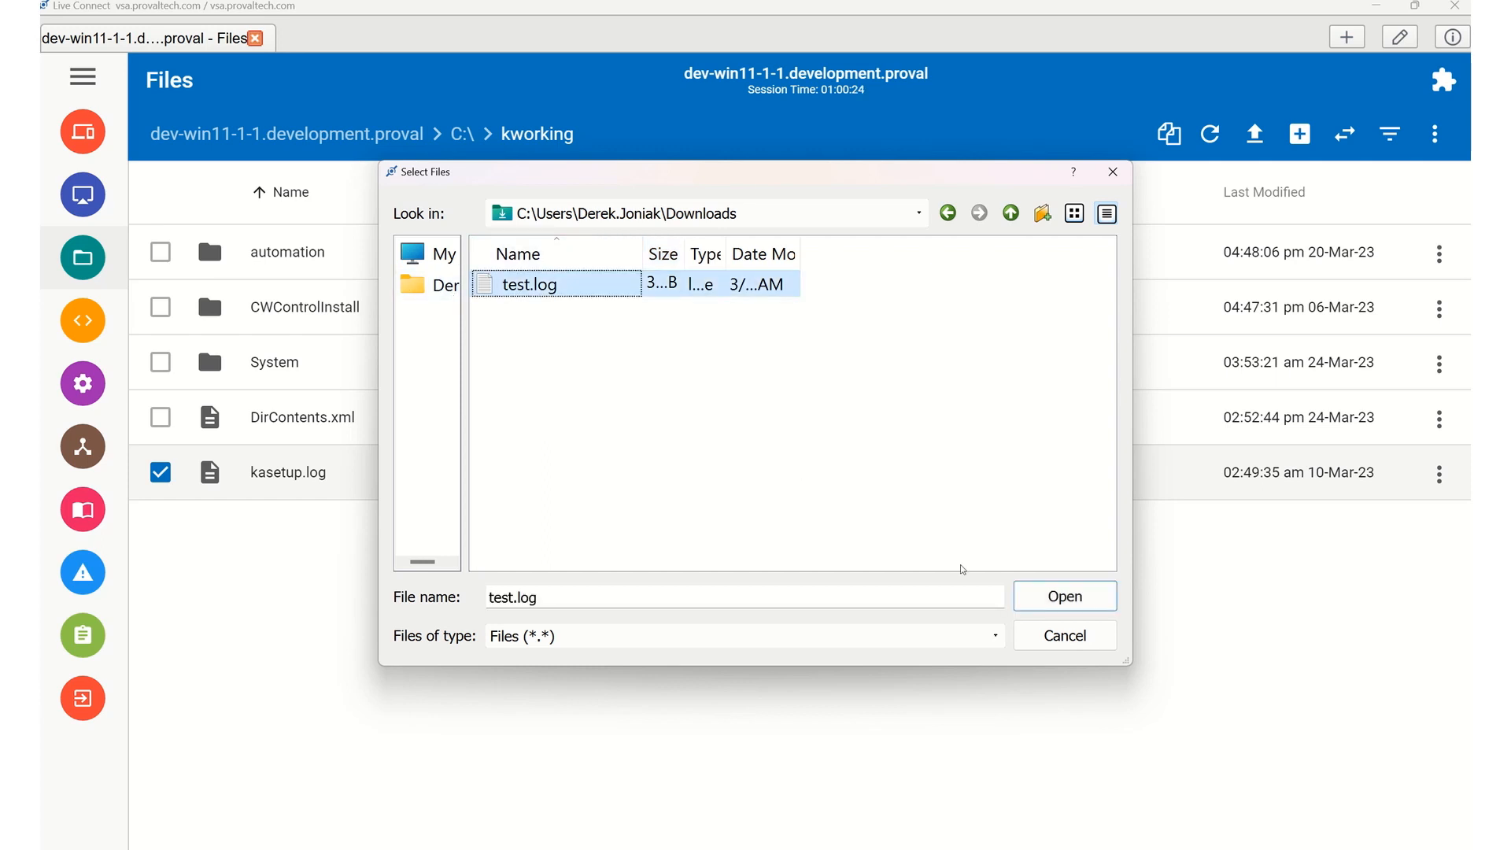
click(1063, 596)
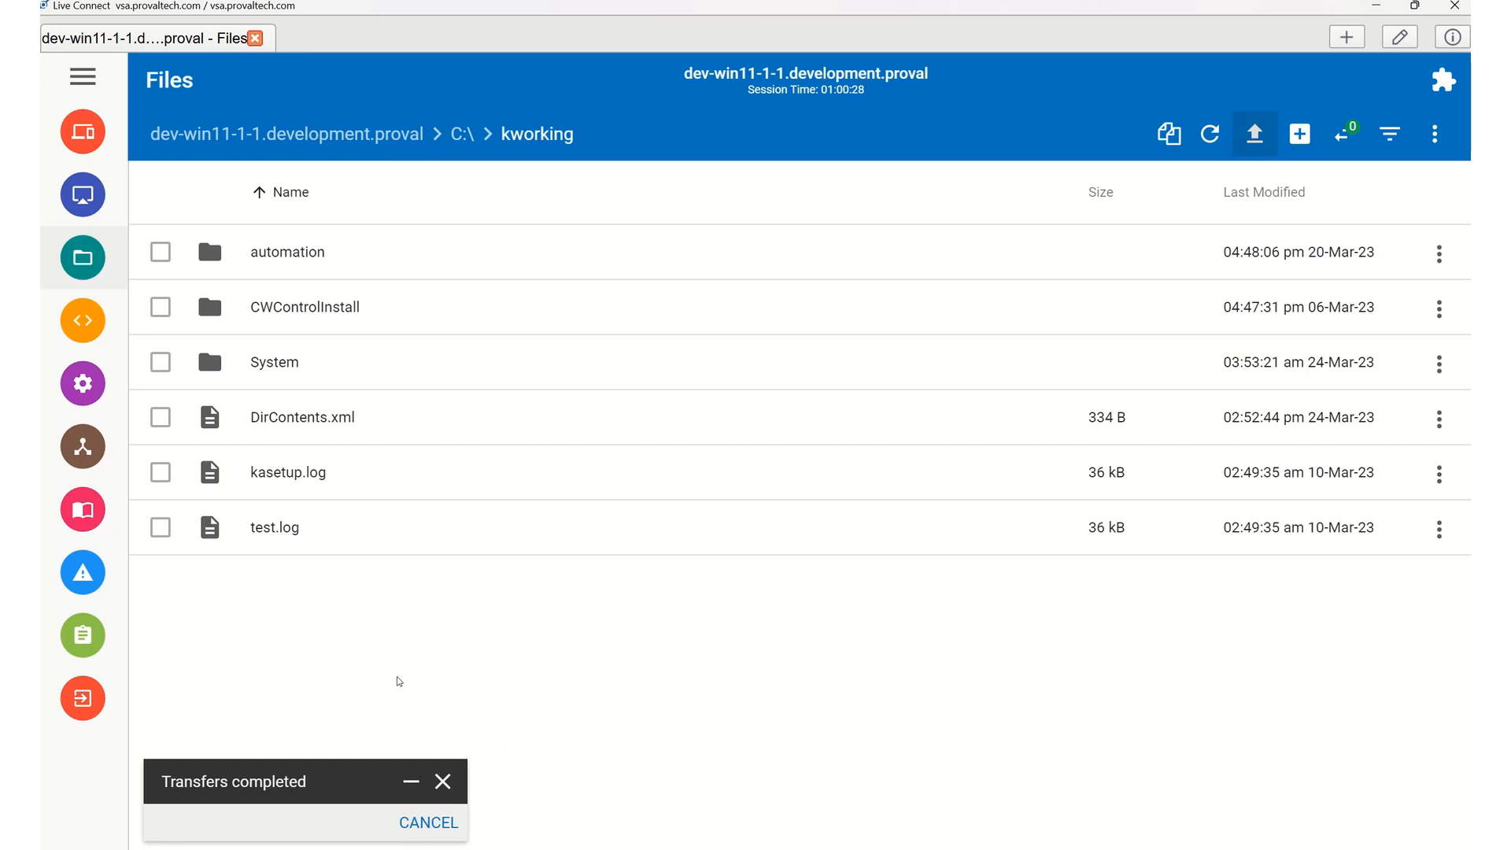
click(442, 782)
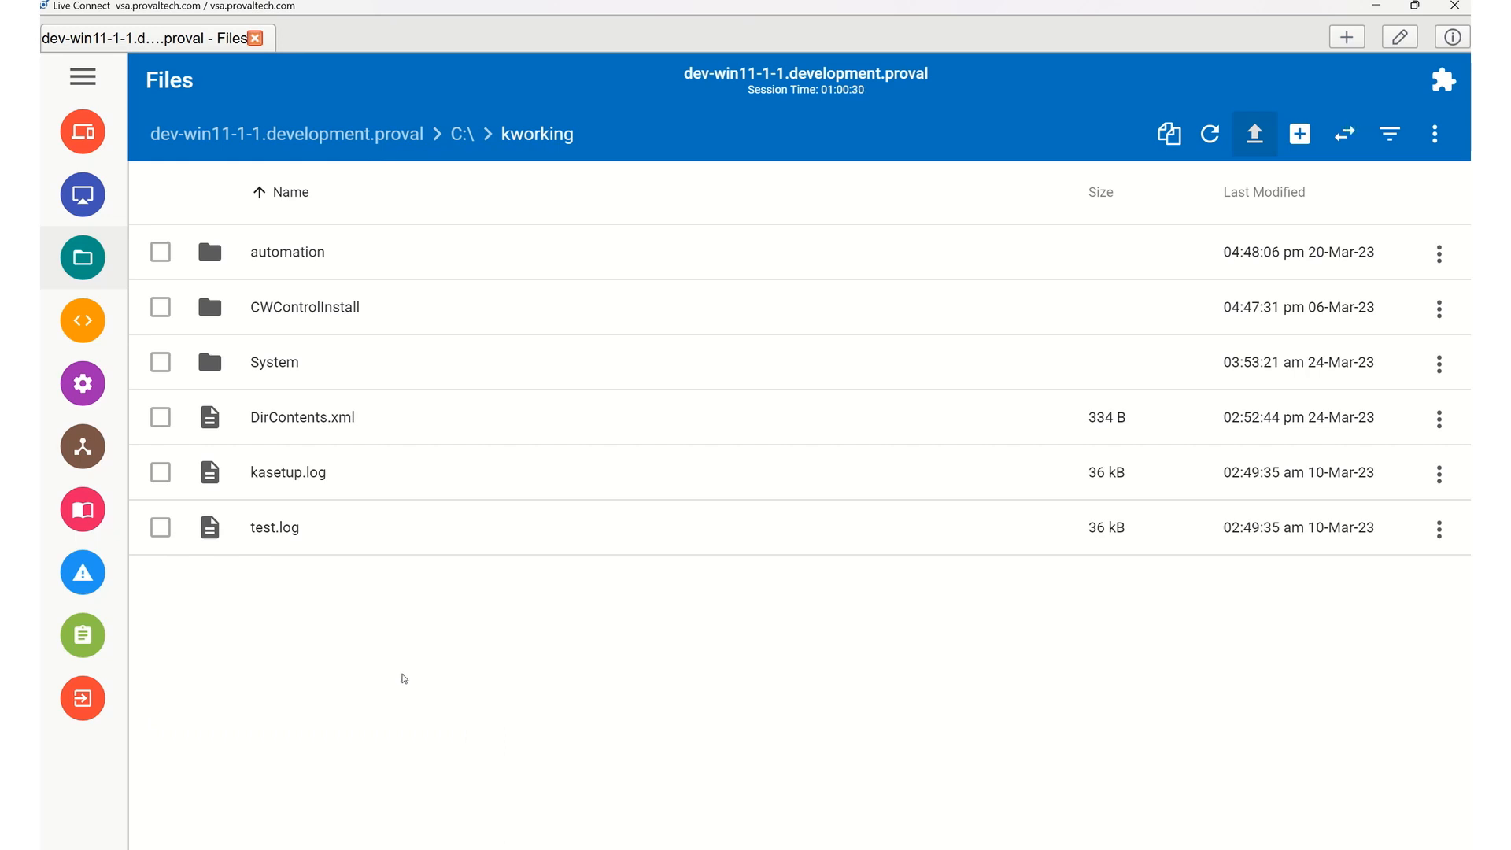
mouse_move(249, 535)
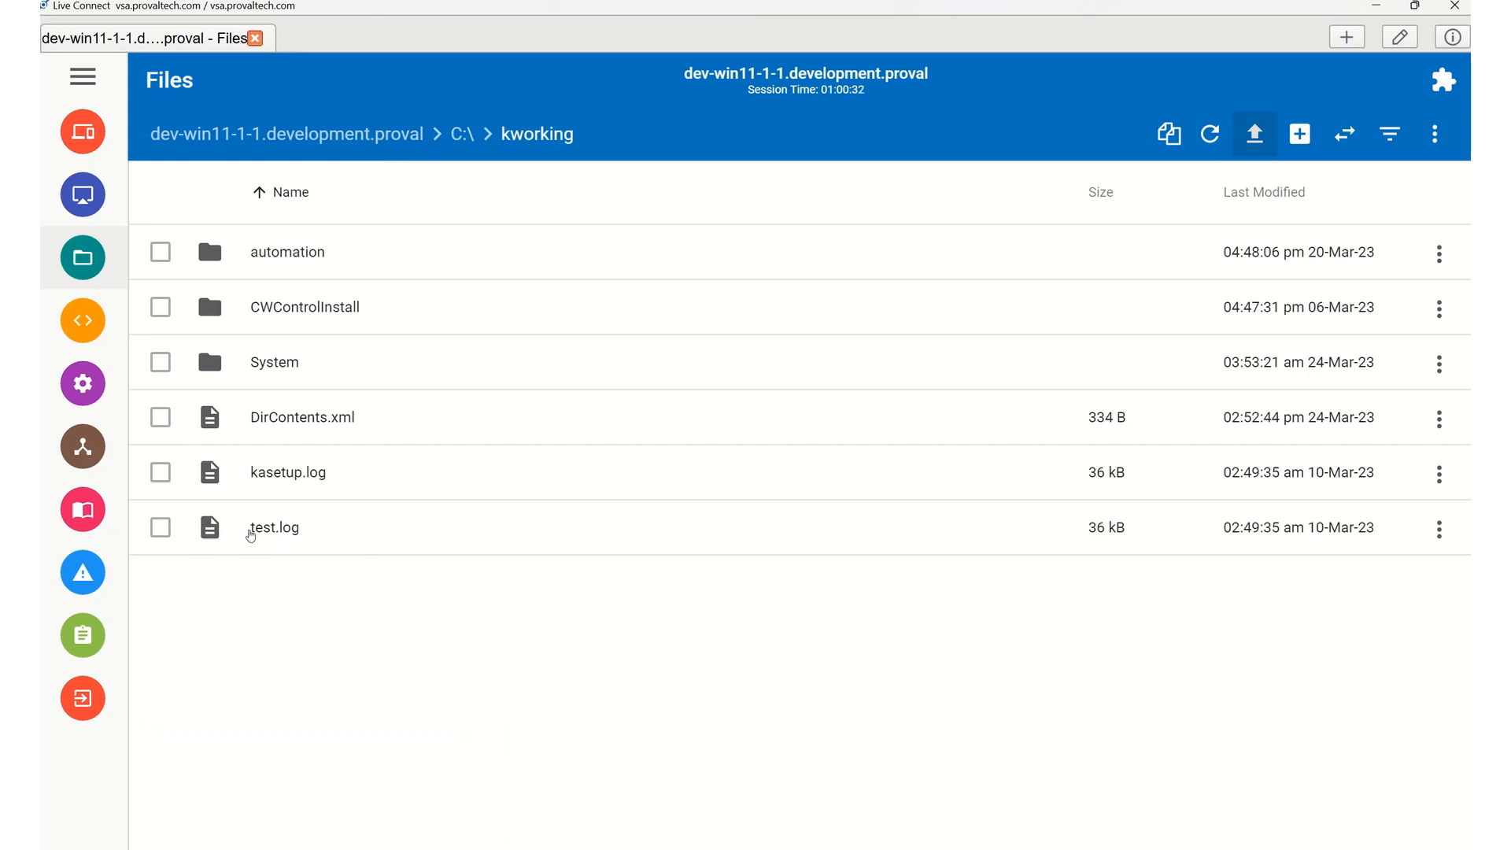
mouse_move(889, 538)
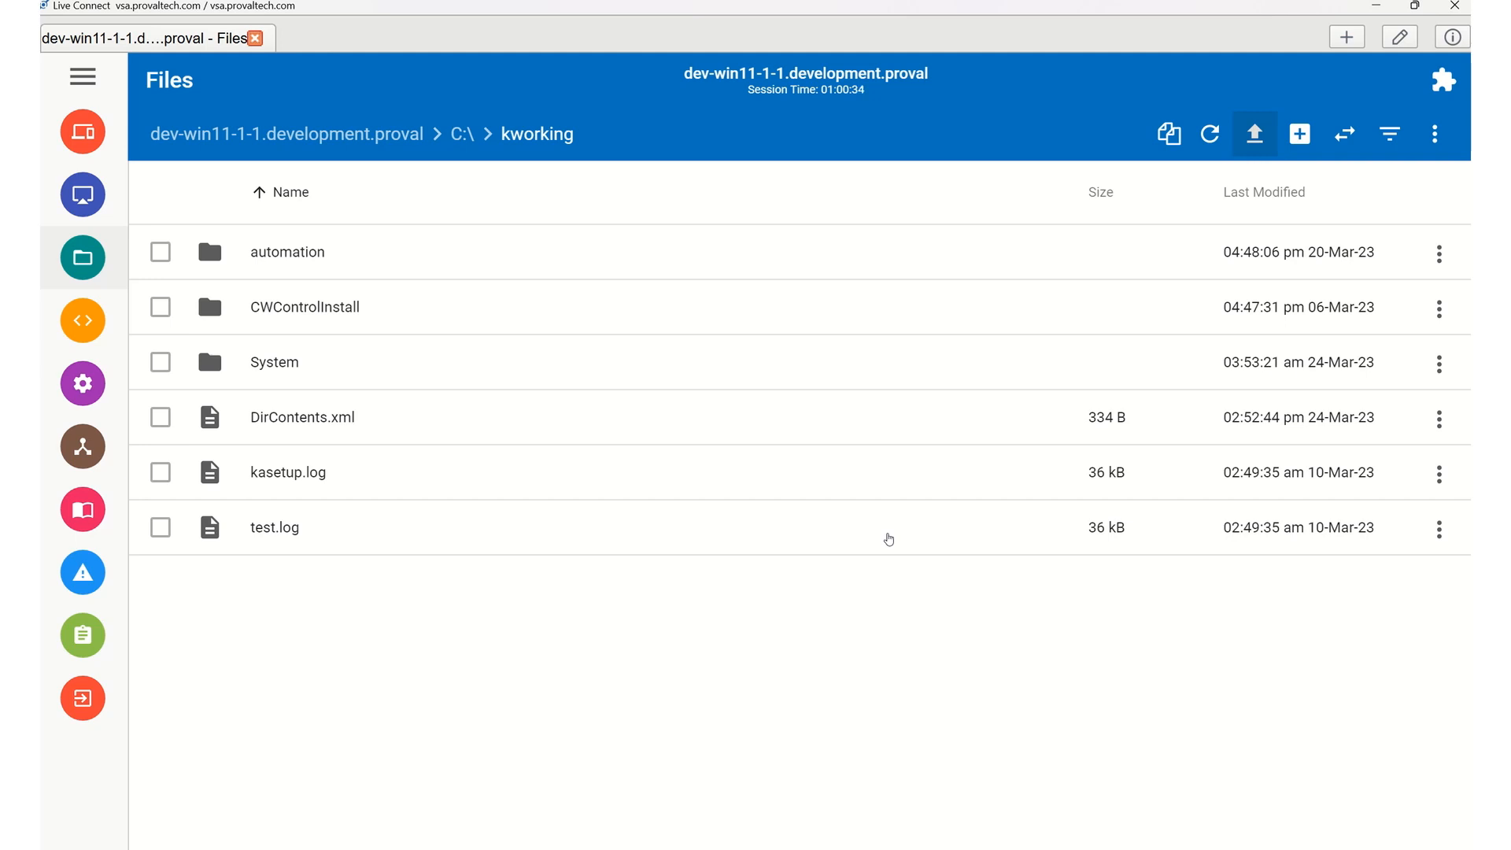
mouse_move(525, 592)
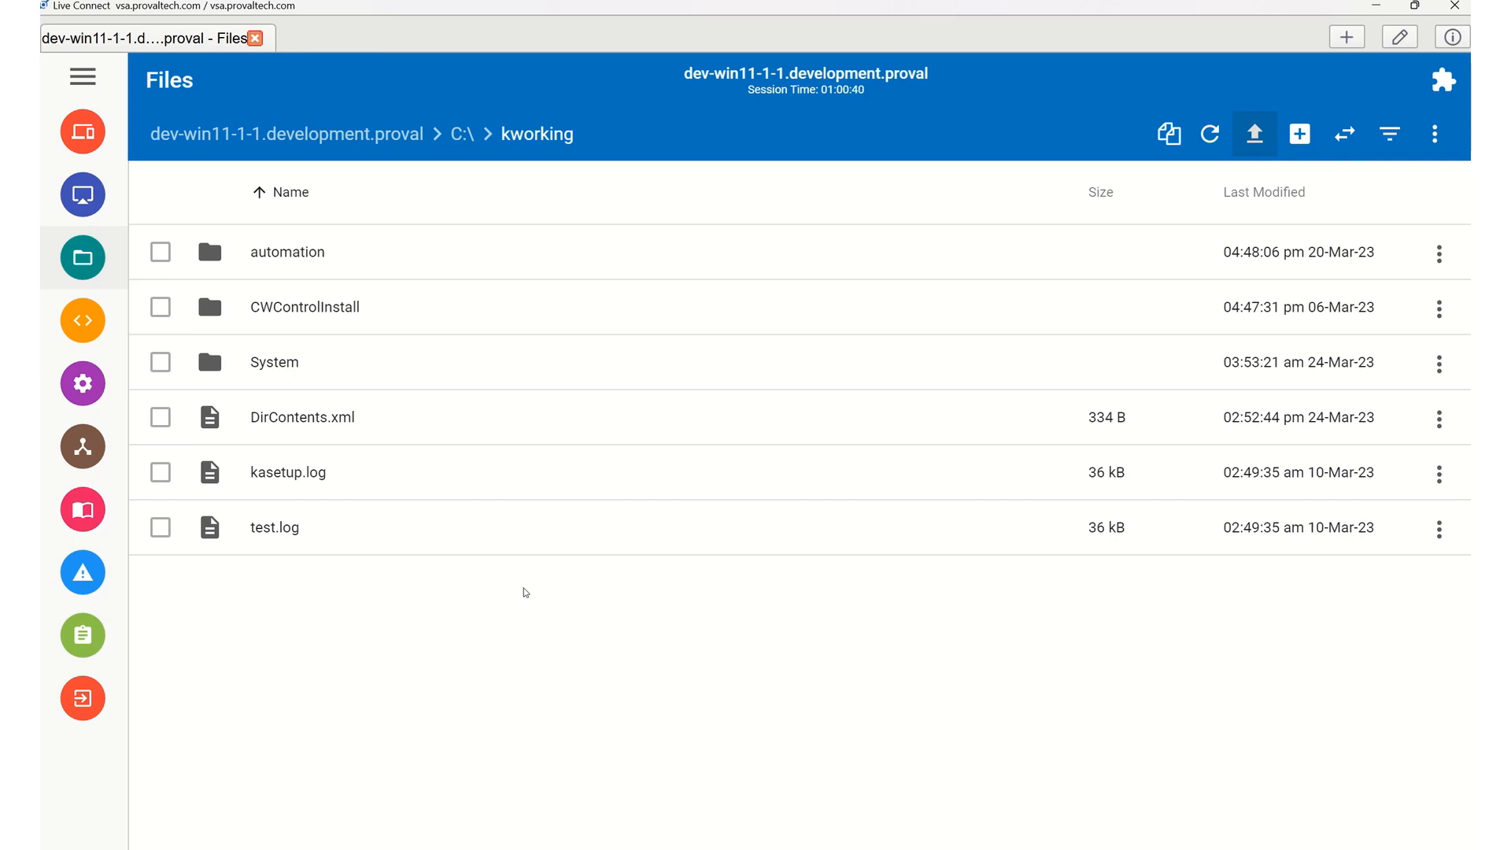
mouse_move(273, 649)
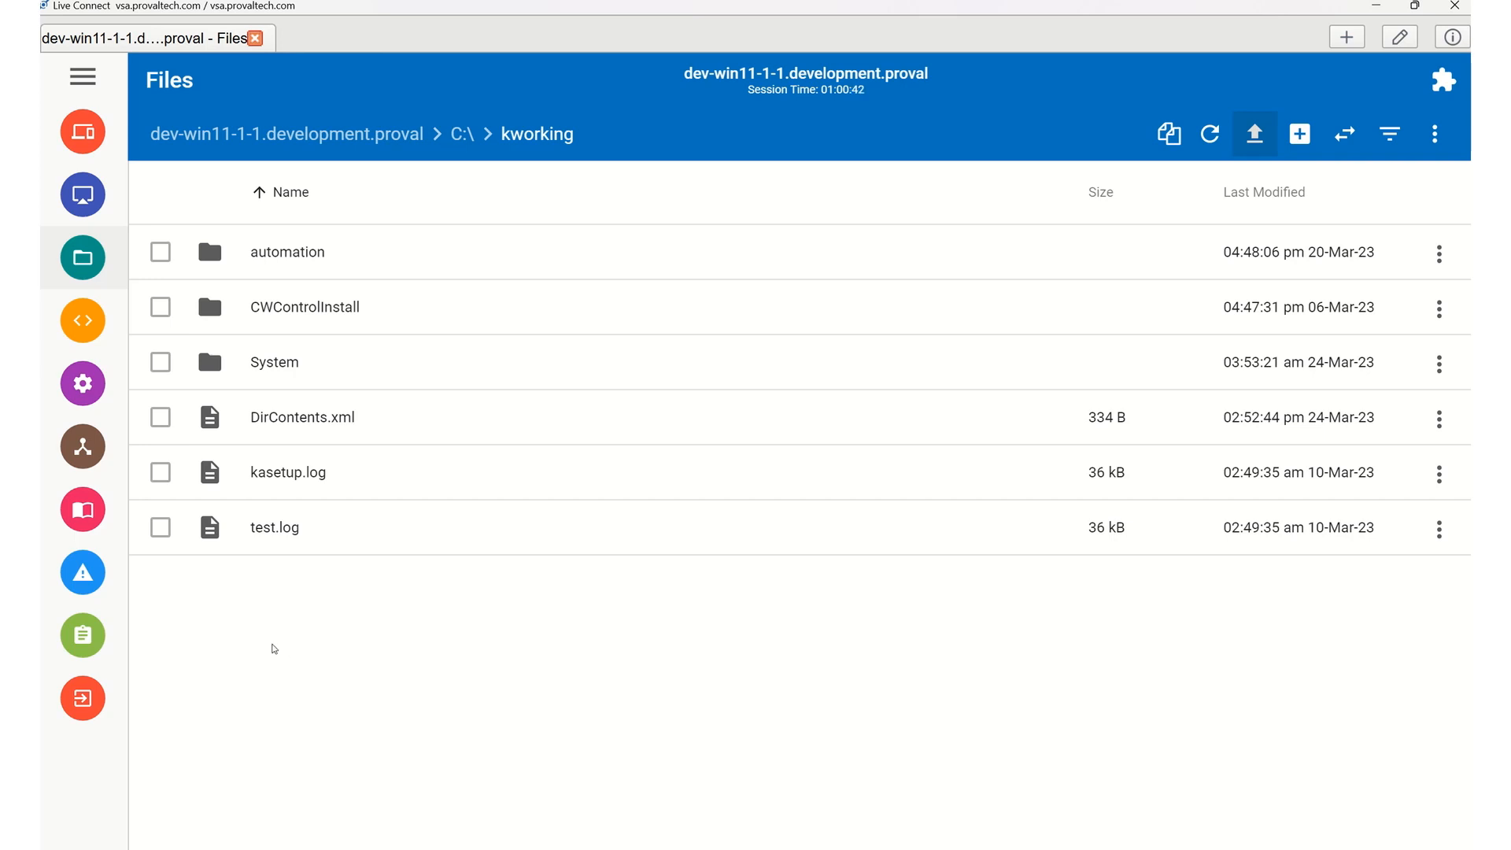